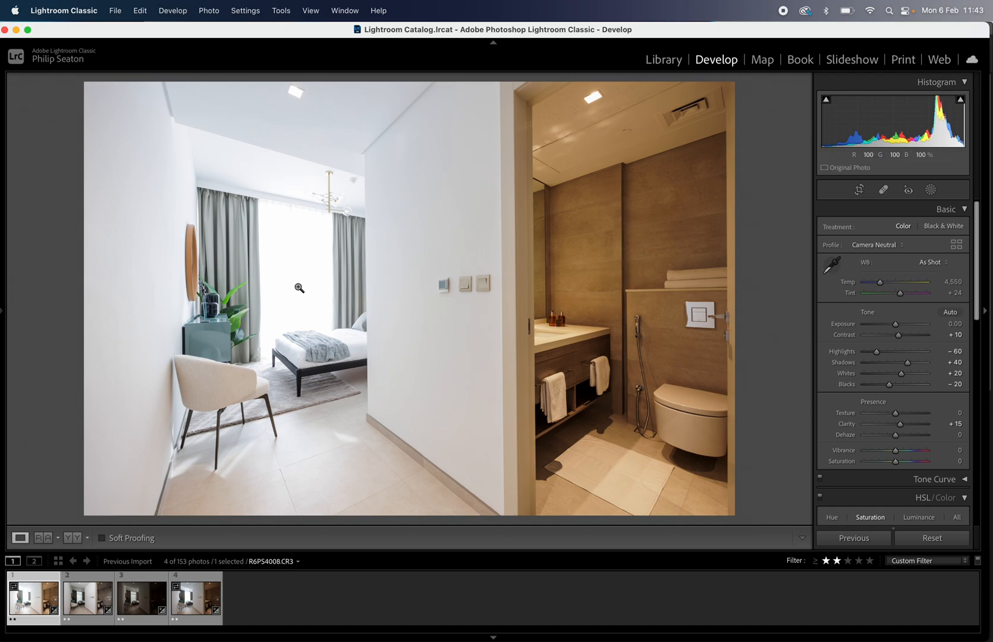
{"action": "mouse_move", "coordinate": [251, 152]}
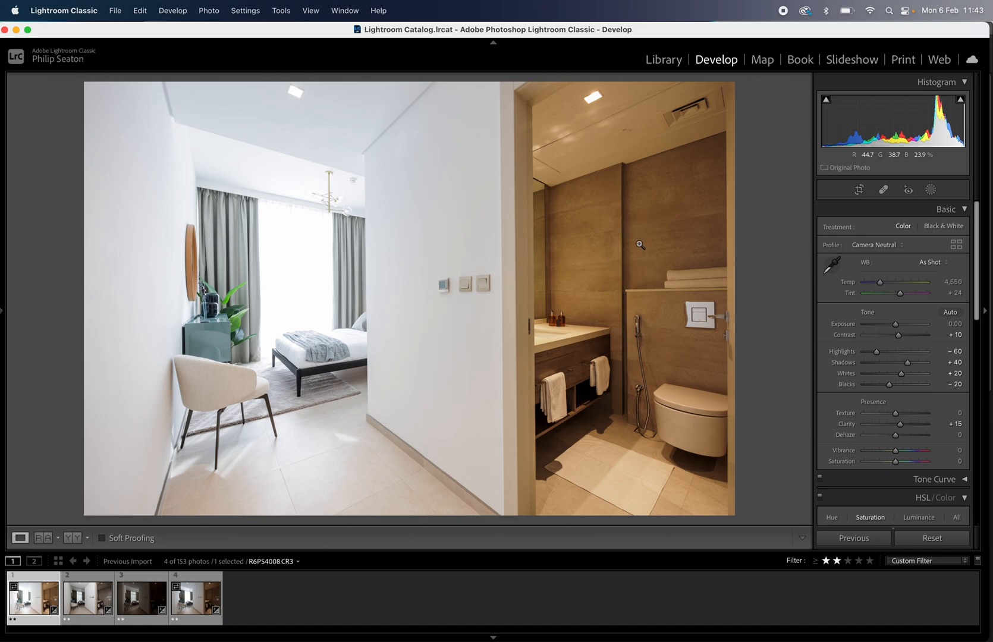
{"action": "mouse_move", "coordinate": [626, 281]}
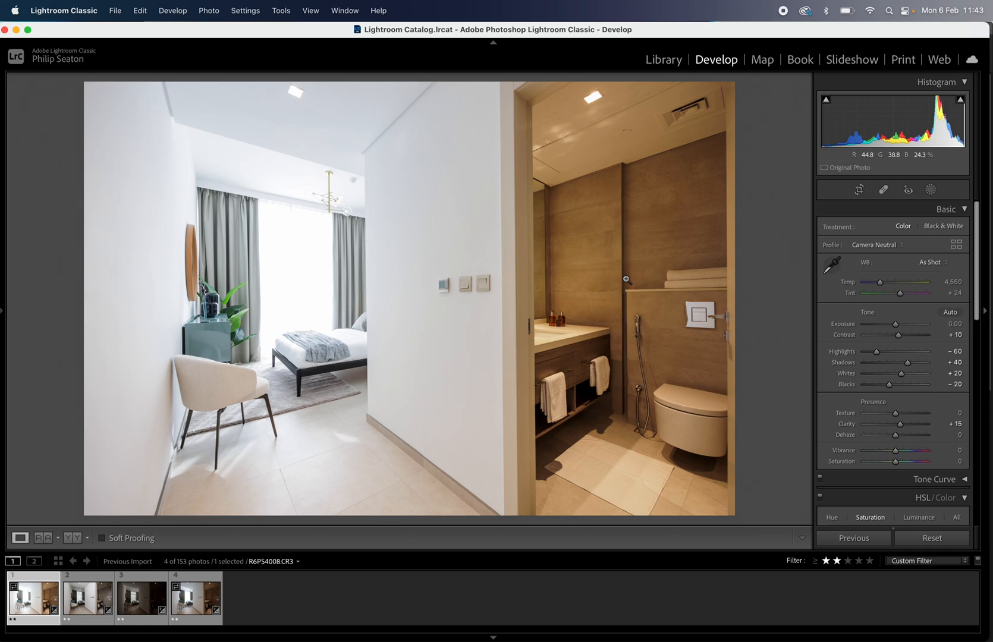
{"action": "mouse_move", "coordinate": [307, 275]}
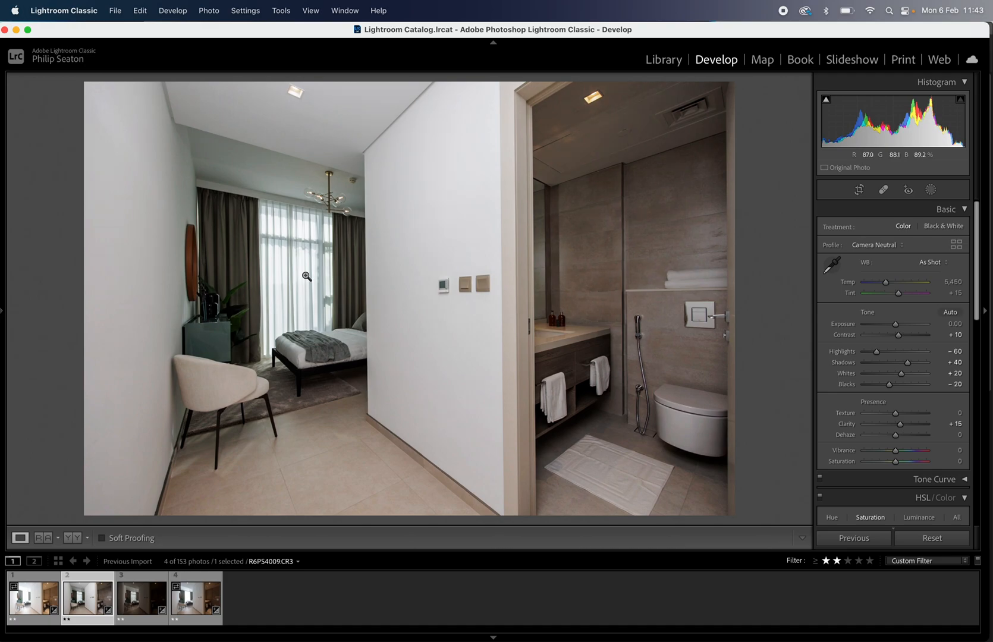
Compare the darker exposures, then darken the first exposure to -0.20.
{"action": "left_click", "coordinate": [141, 596]}
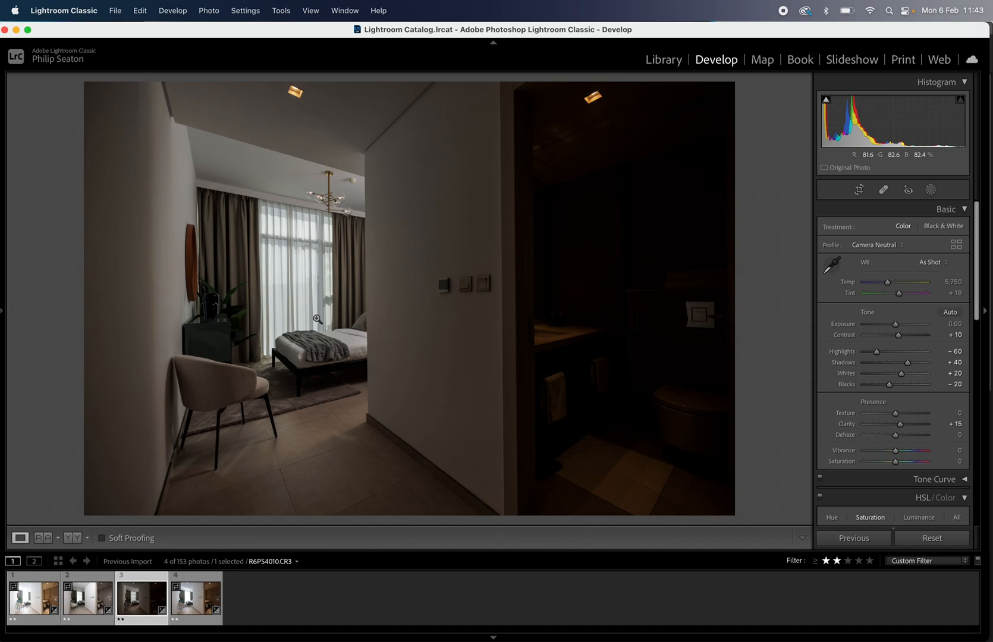
{"action": "mouse_move", "coordinate": [362, 263]}
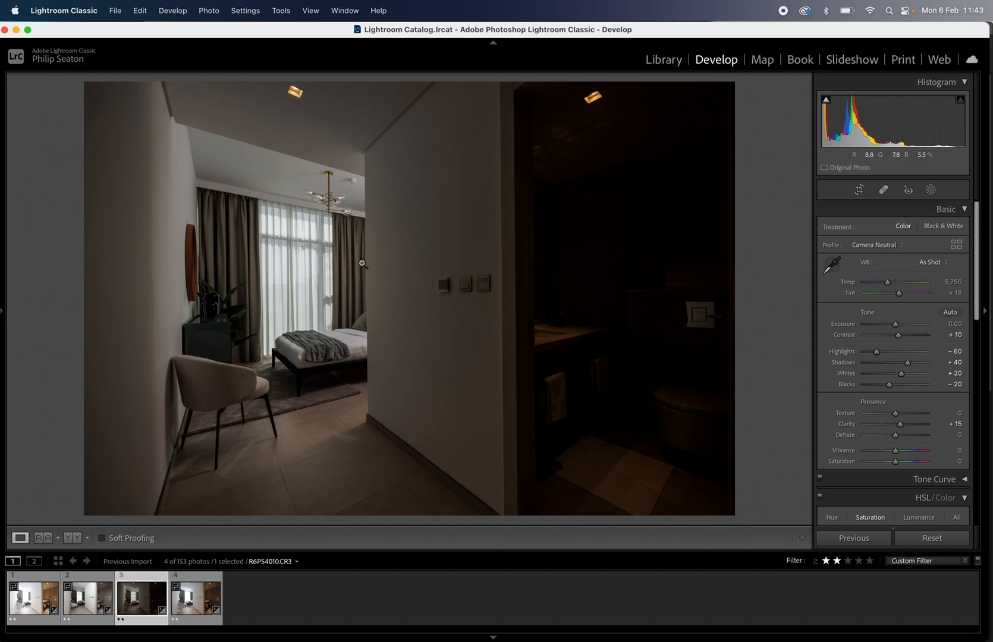
{"action": "mouse_move", "coordinate": [479, 228]}
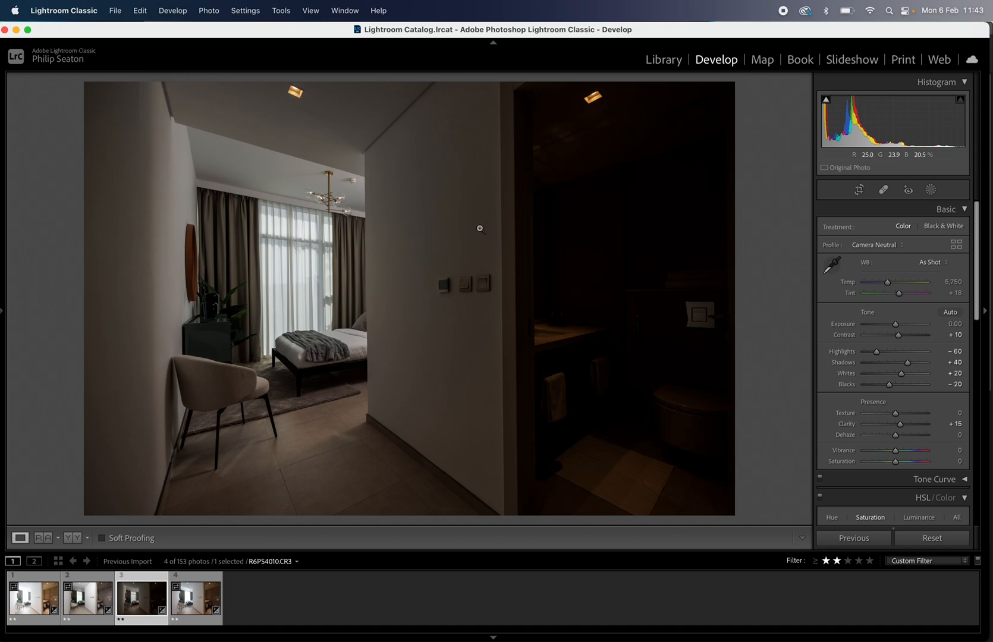
{"action": "mouse_move", "coordinate": [652, 164]}
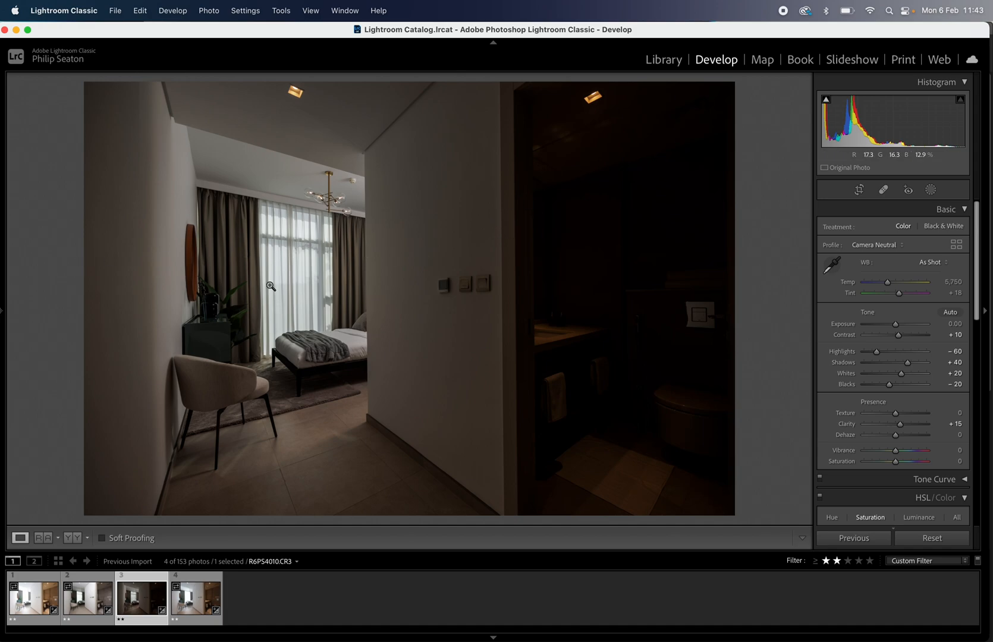
{"action": "left_click", "coordinate": [195, 596]}
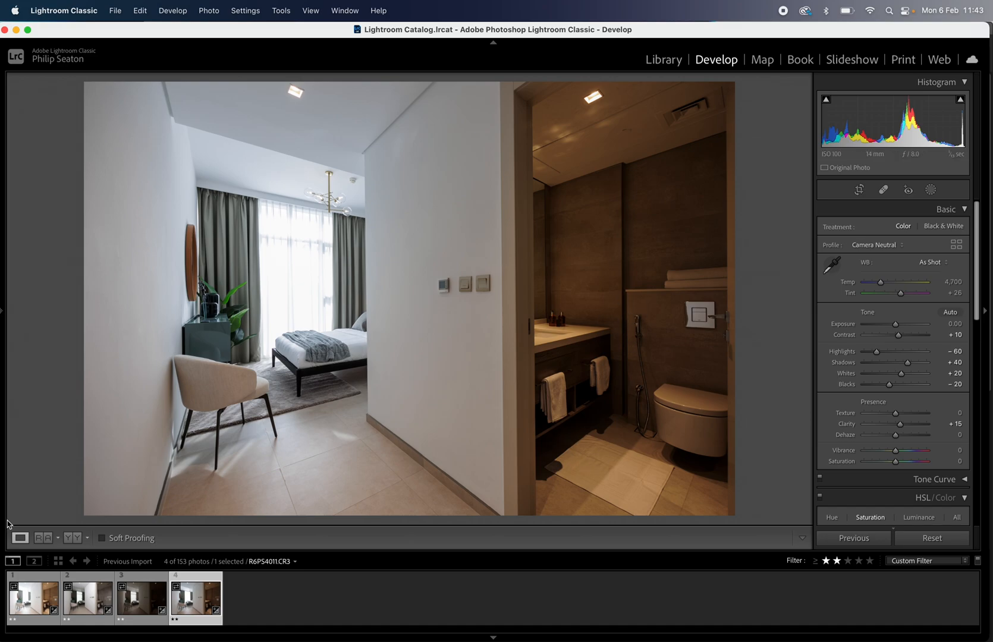
{"action": "left_click", "coordinate": [33, 596]}
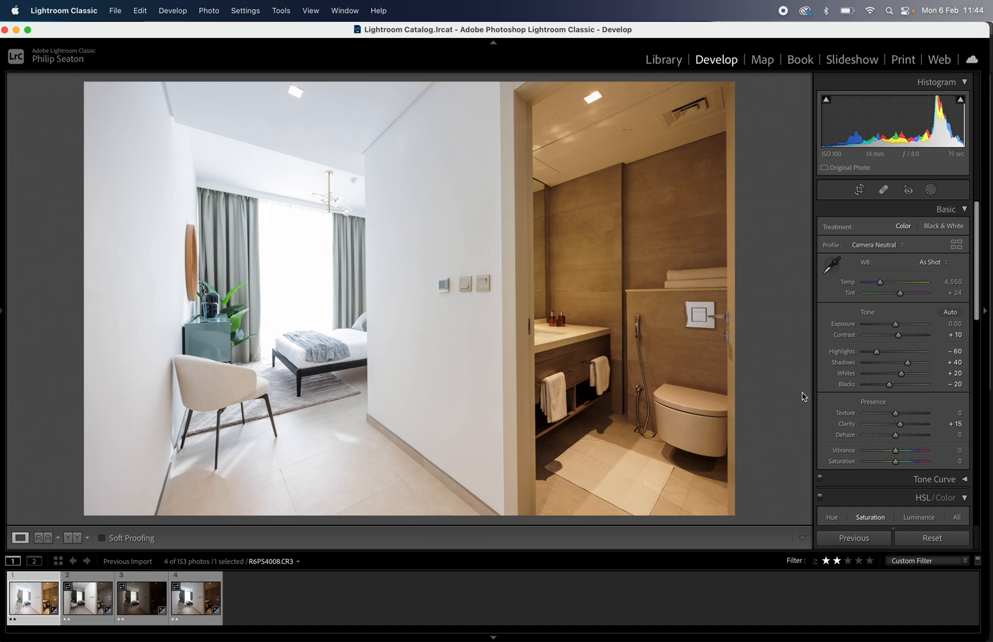
{"action": "mouse_move", "coordinate": [789, 403]}
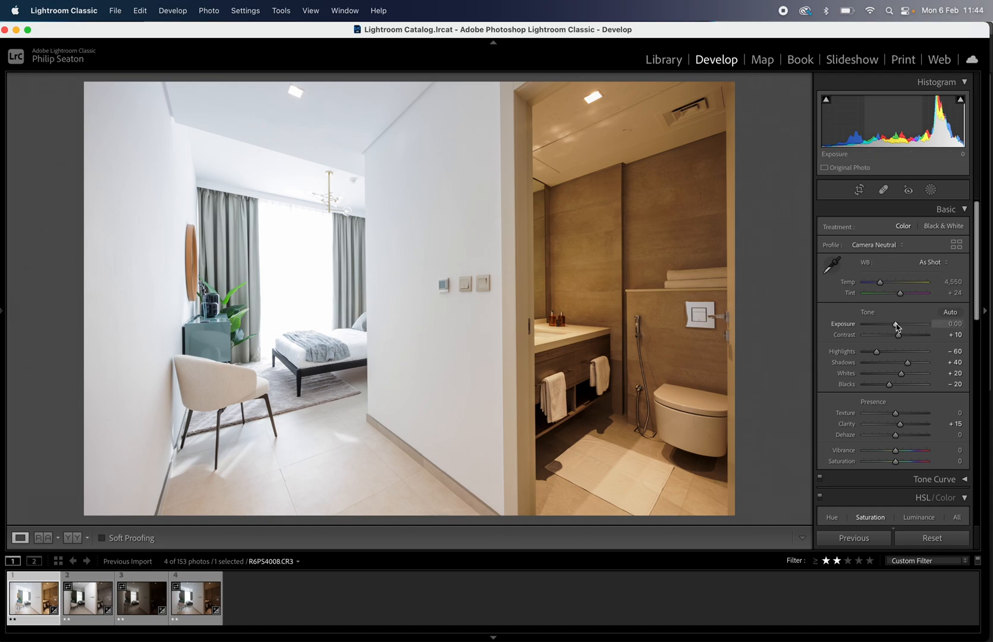
{"action": "left_click_drag", "start_coordinate": [903, 324], "coordinate": [895, 324]}
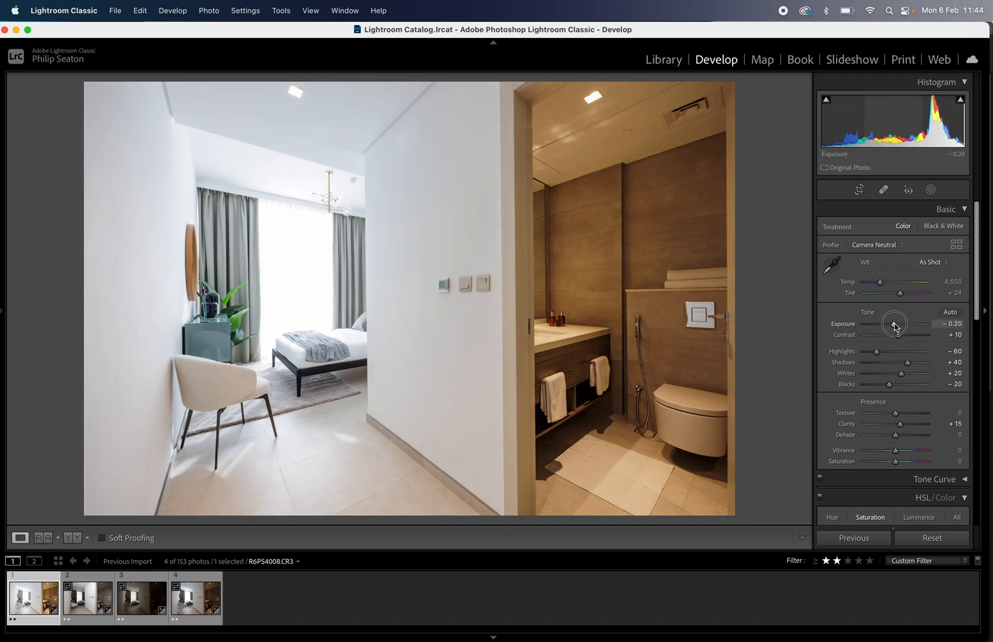
Brighten the second exposure to +0.45.
{"action": "left_click", "coordinate": [834, 265]}
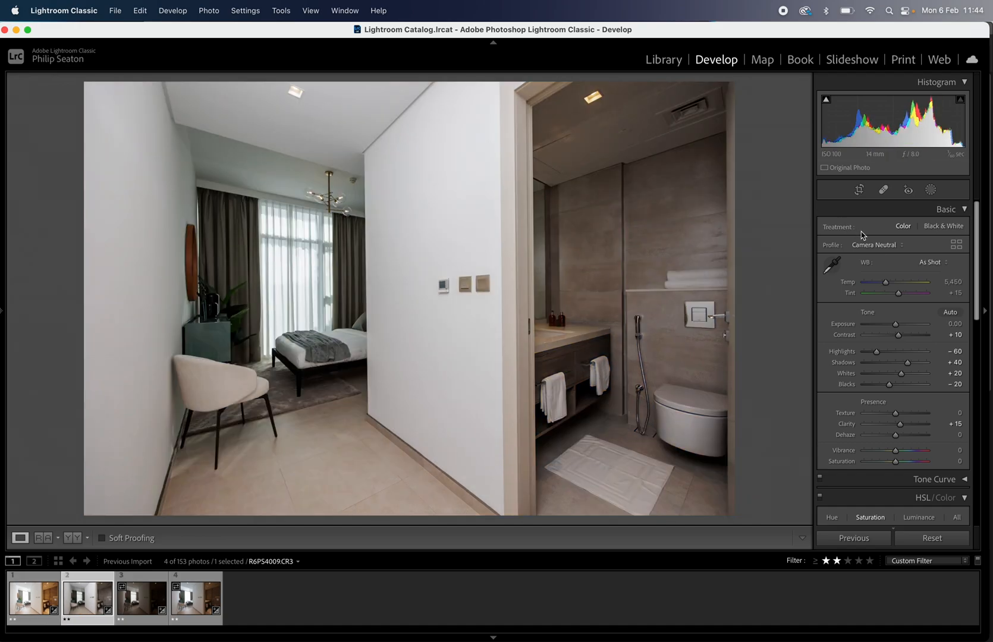
{"action": "left_click_drag", "start_coordinate": [914, 323], "coordinate": [893, 323]}
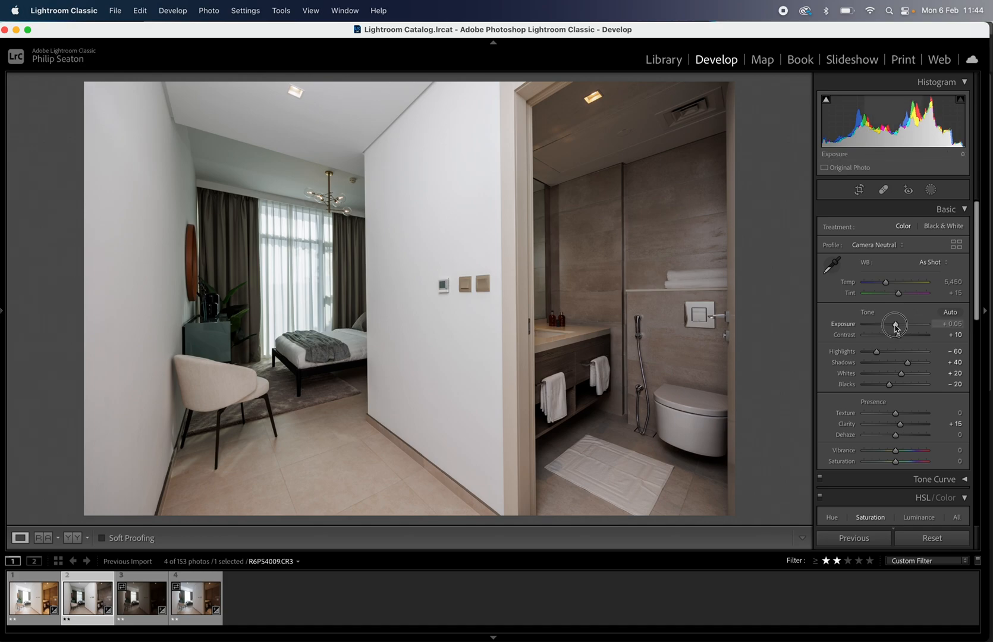
{"action": "left_click_drag", "start_coordinate": [895, 324], "coordinate": [907, 325]}
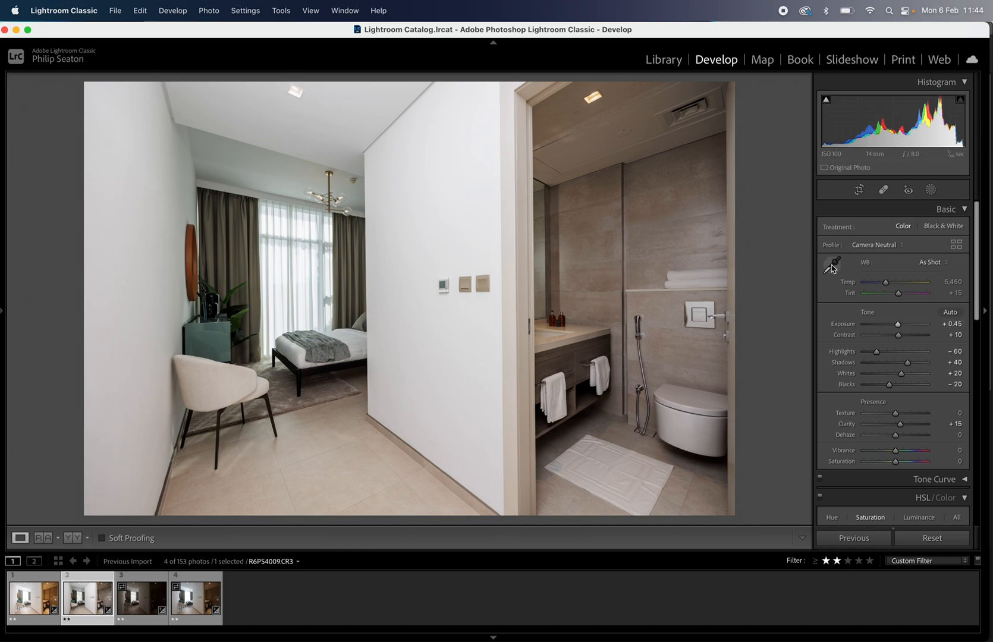
{"action": "left_click", "coordinate": [833, 262]}
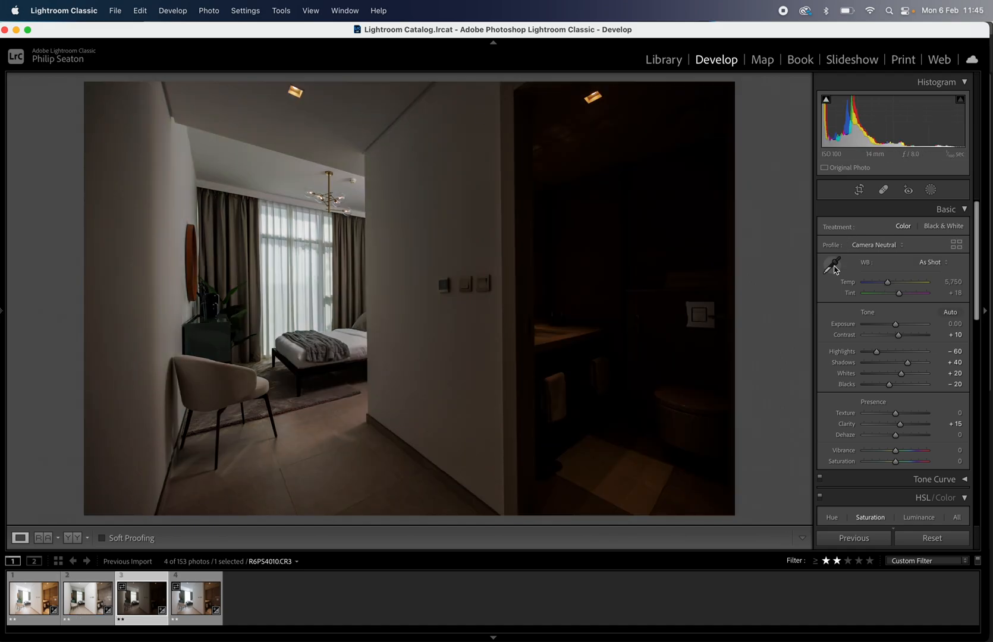
Set the third exposure's white balance from the grey ceiling and raise Exposure to +1.35.
{"action": "left_click", "coordinate": [833, 264]}
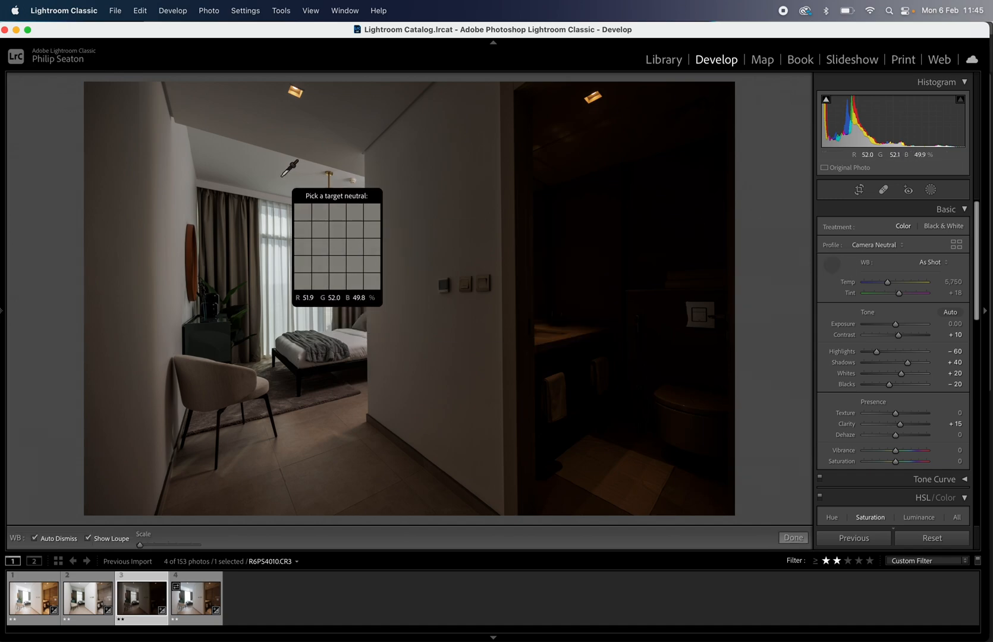
{"action": "left_click", "coordinate": [289, 167]}
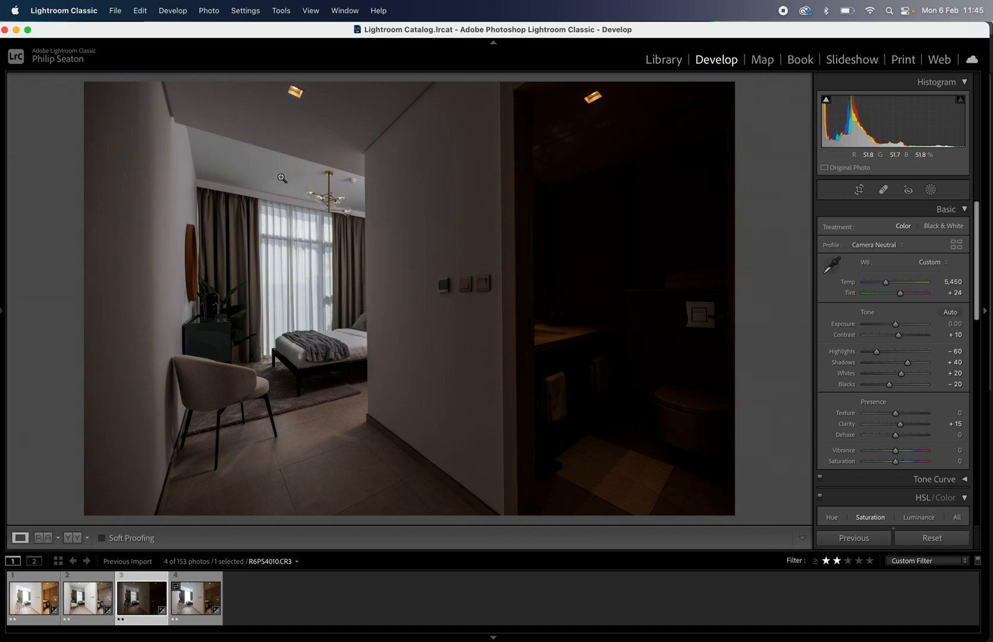
{"action": "left_click_drag", "start_coordinate": [885, 324], "coordinate": [899, 324]}
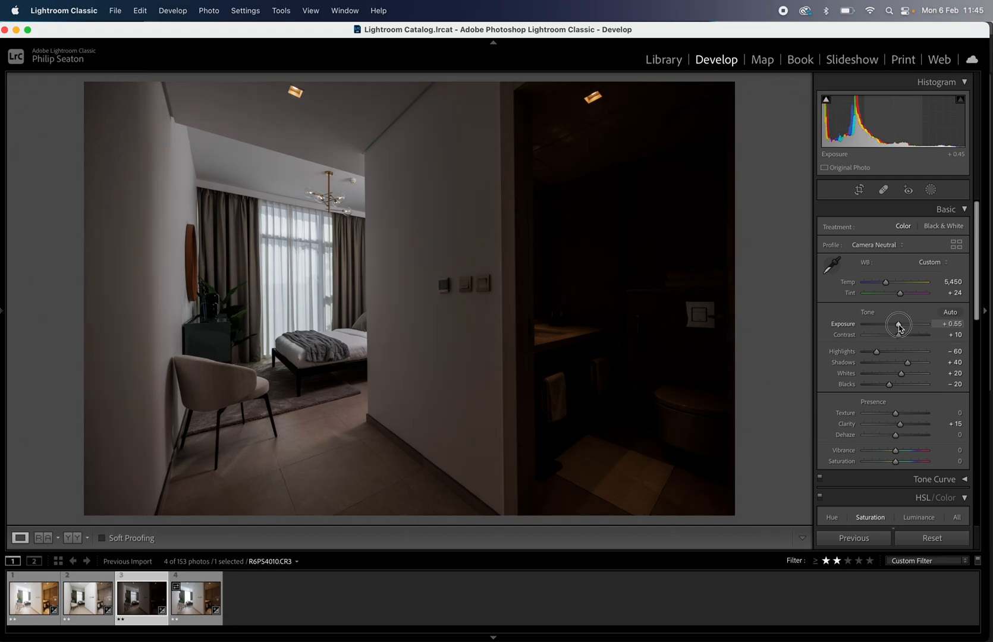
{"action": "left_click_drag", "start_coordinate": [887, 325], "coordinate": [904, 325]}
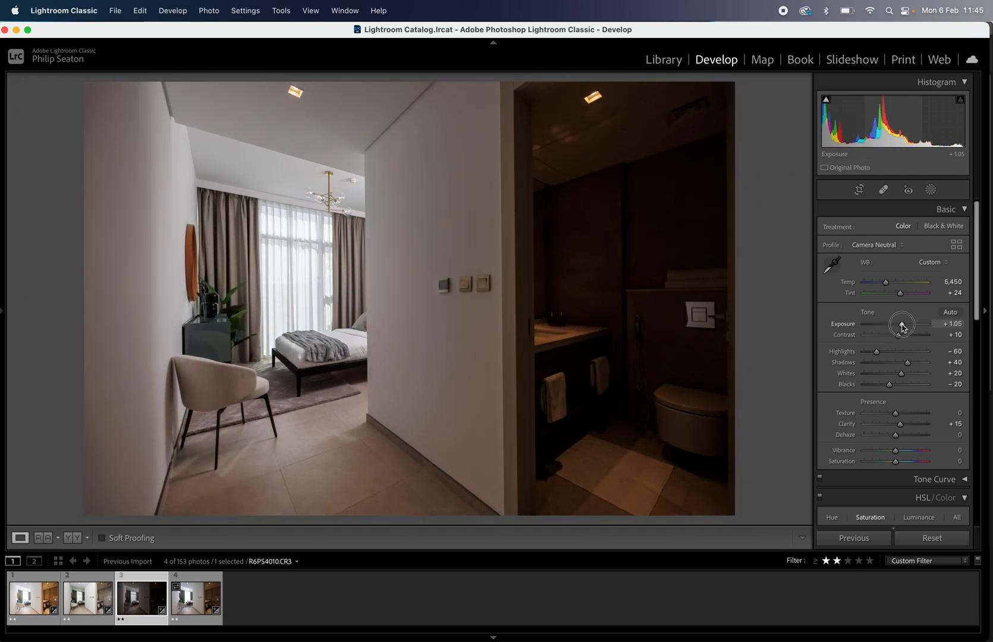
{"action": "left_click_drag", "start_coordinate": [901, 324], "coordinate": [907, 324]}
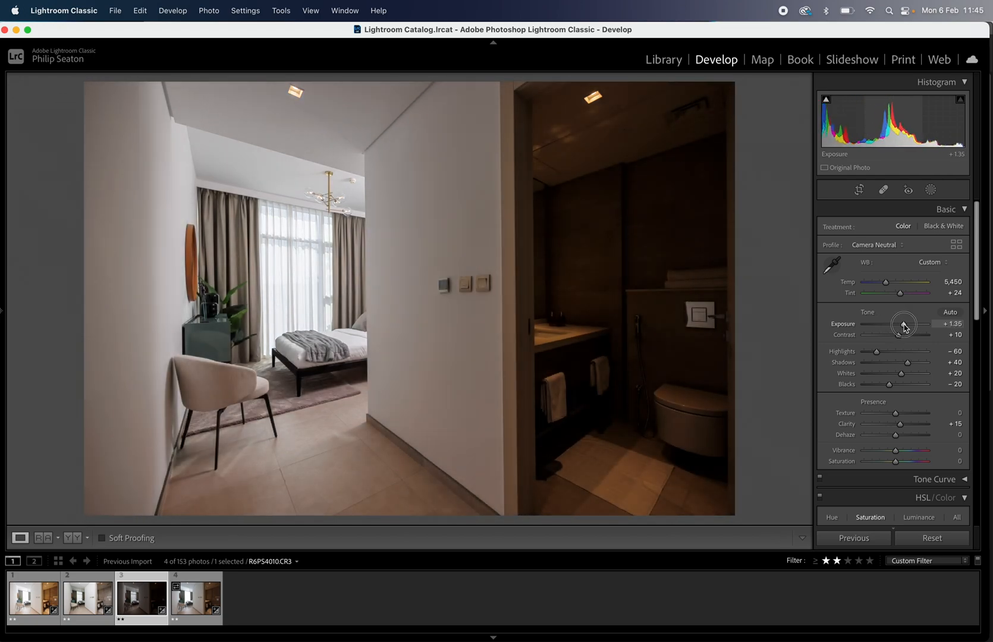
Give the fourth exposure a cooler white balance and raise its exposure.
{"action": "left_click", "coordinate": [195, 597]}
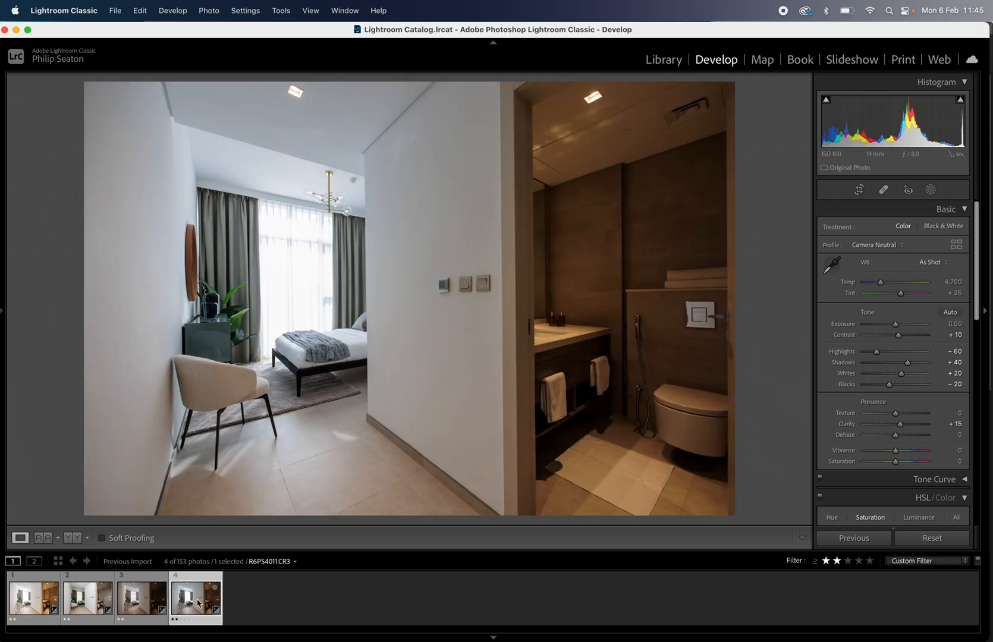
{"action": "left_click", "coordinate": [834, 265]}
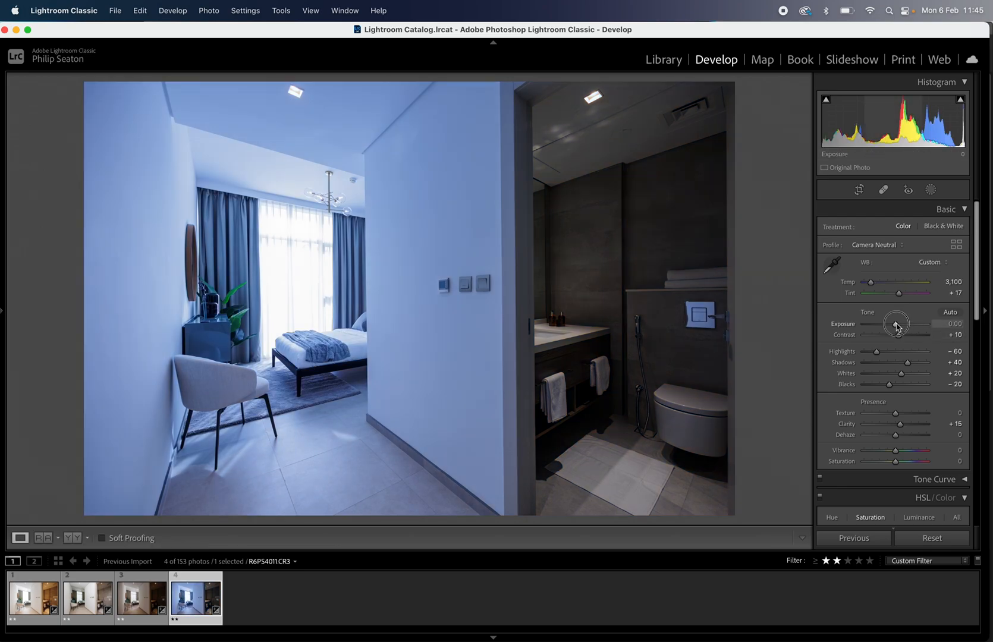
{"action": "left_click_drag", "start_coordinate": [897, 324], "coordinate": [905, 324]}
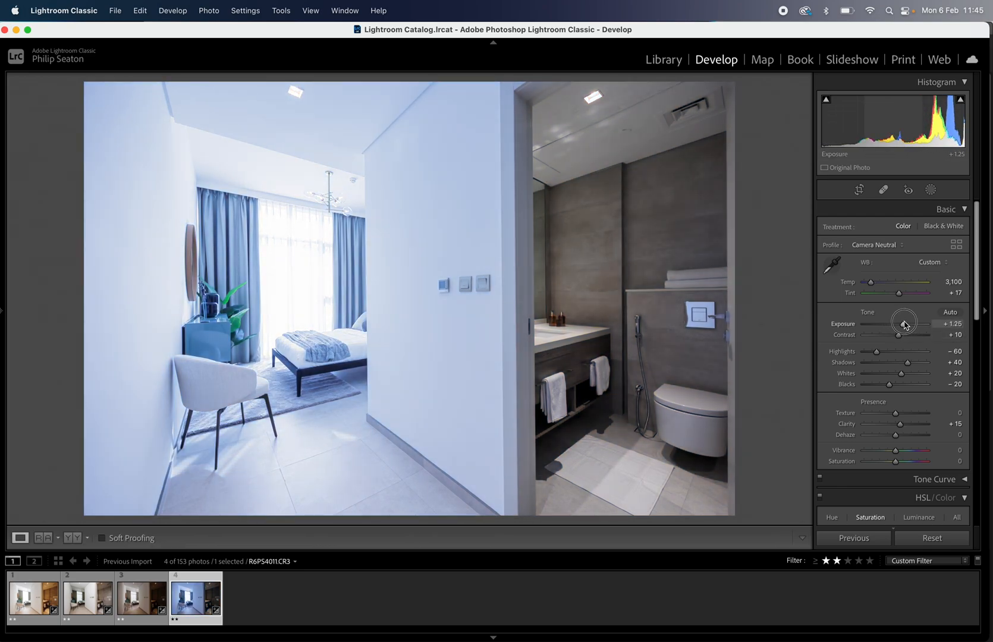
{"action": "left_click_drag", "start_coordinate": [904, 324], "coordinate": [912, 325]}
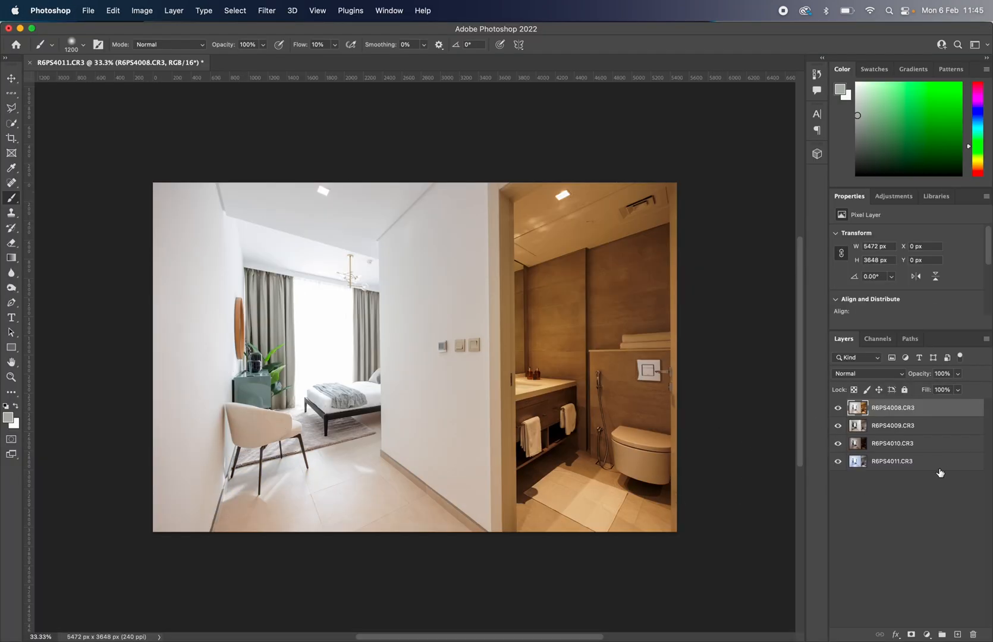
{"action": "mouse_move", "coordinate": [942, 467]}
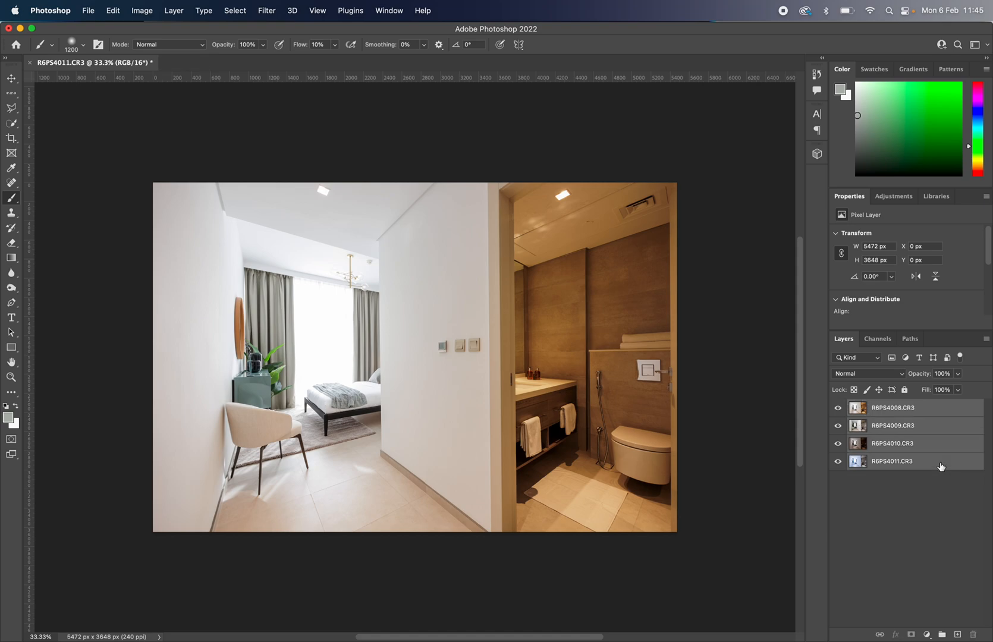
Auto-align all four exposure layers using Auto projection.
{"action": "left_click", "coordinate": [893, 408]}
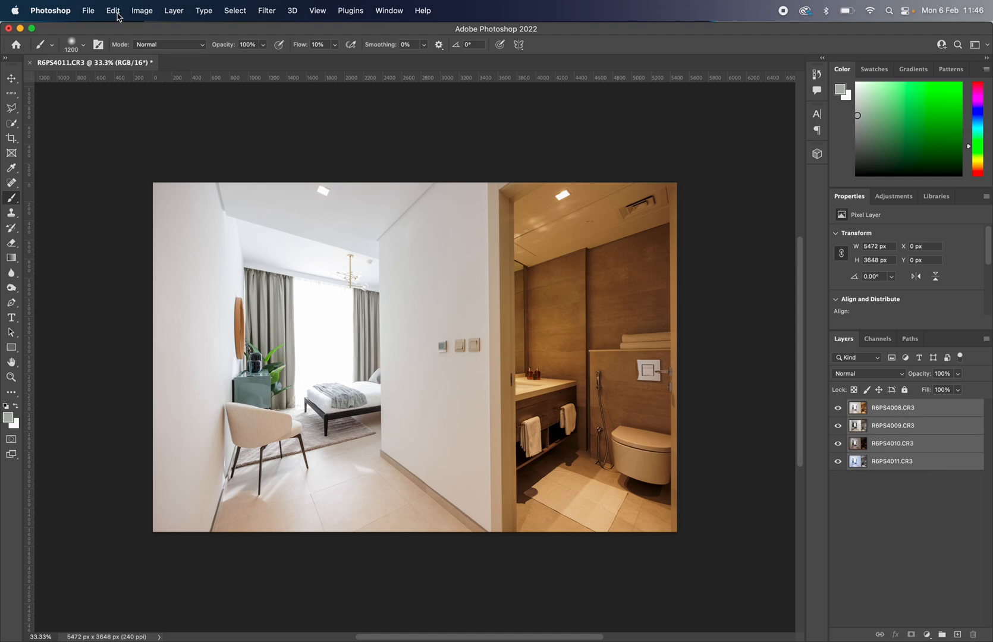
{"action": "left_click", "coordinate": [113, 10]}
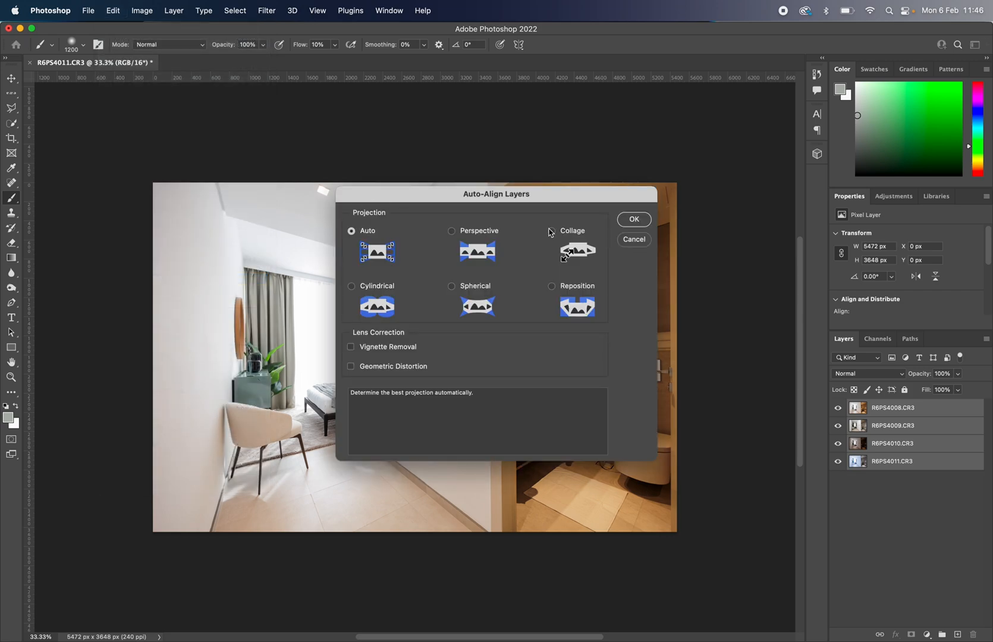
{"action": "left_click", "coordinate": [632, 220]}
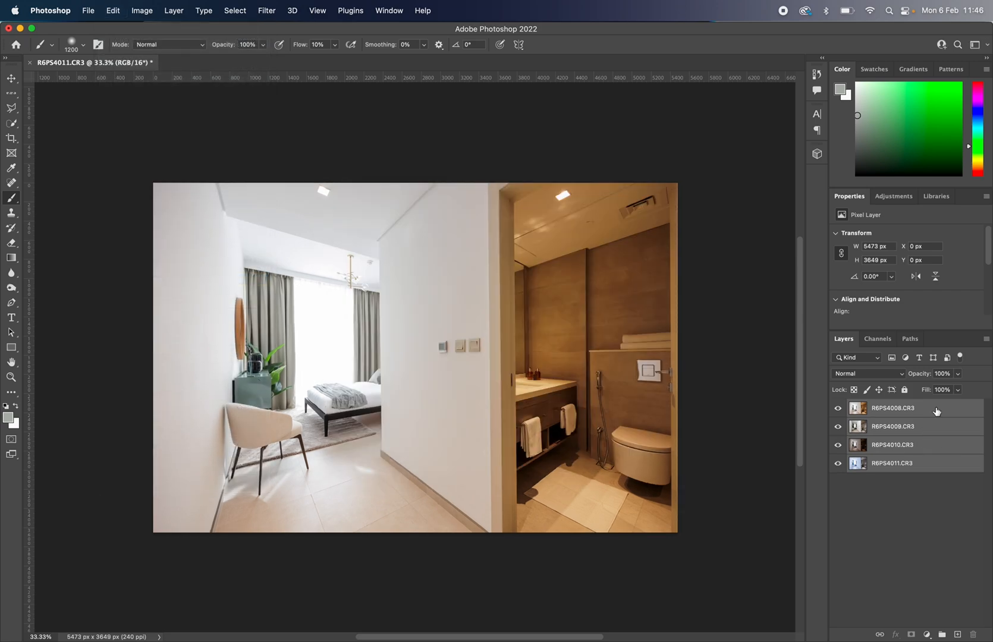
{"action": "left_click", "coordinate": [893, 408]}
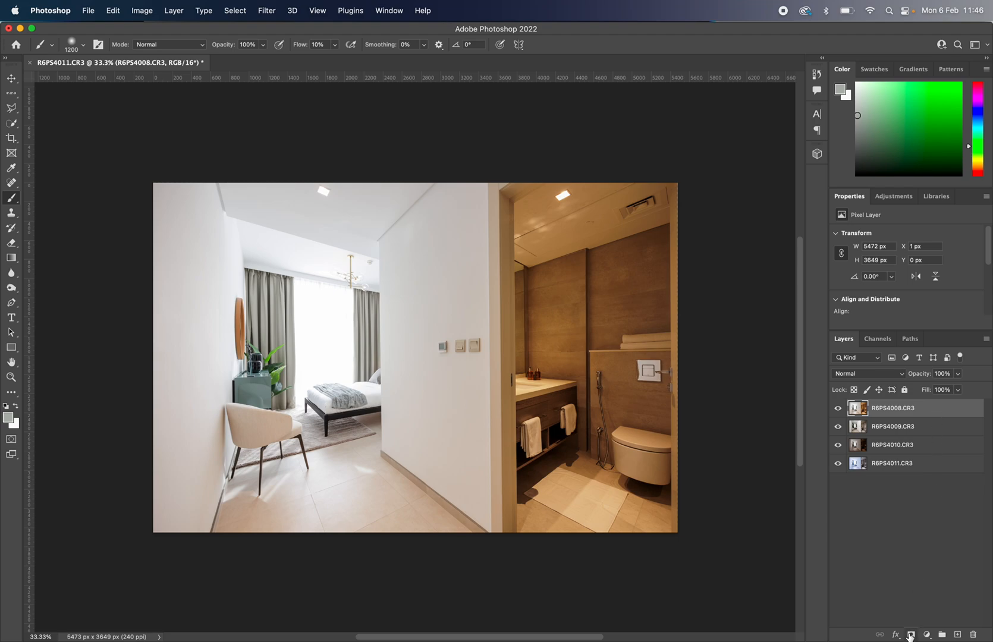
{"action": "mouse_move", "coordinate": [909, 634]}
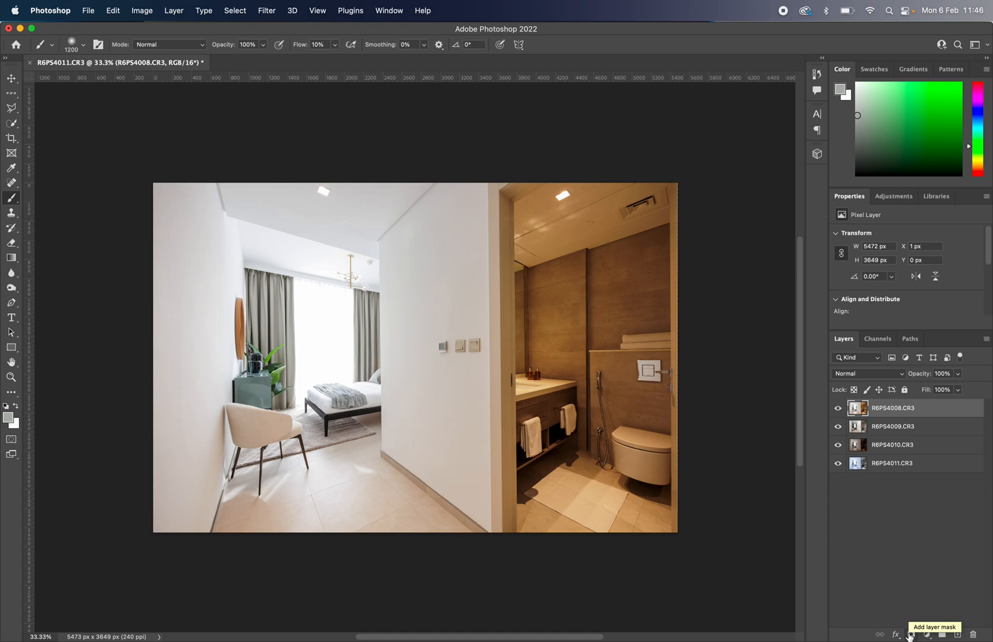
Black-mask R6PS4008, then paint it onto the left wall at 10% flow in Luminosity mode.
{"action": "left_click", "coordinate": [912, 634]}
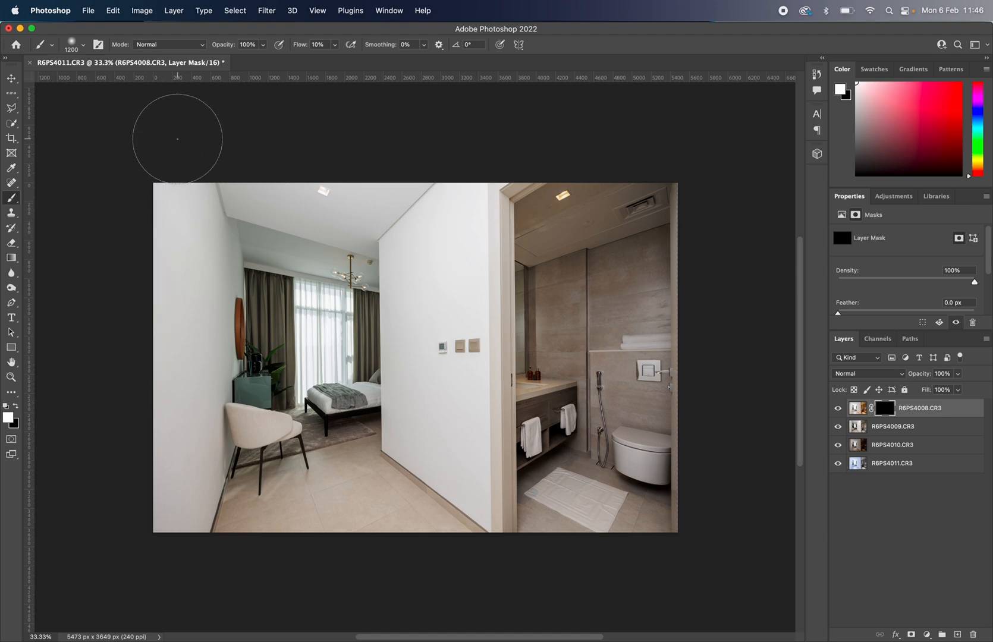
{"action": "mouse_move", "coordinate": [11, 423]}
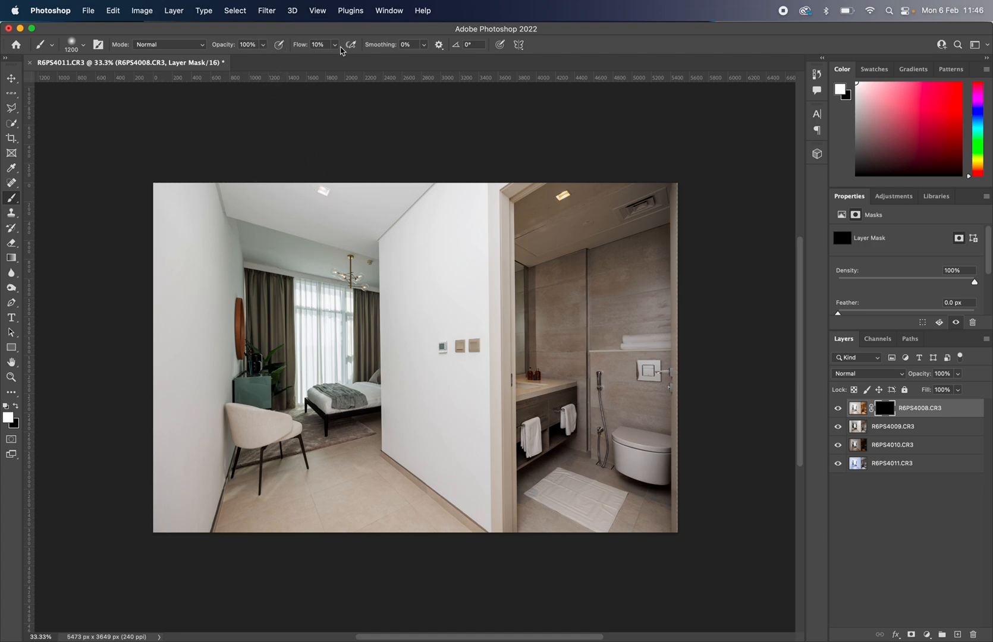
{"action": "mouse_move", "coordinate": [335, 49]}
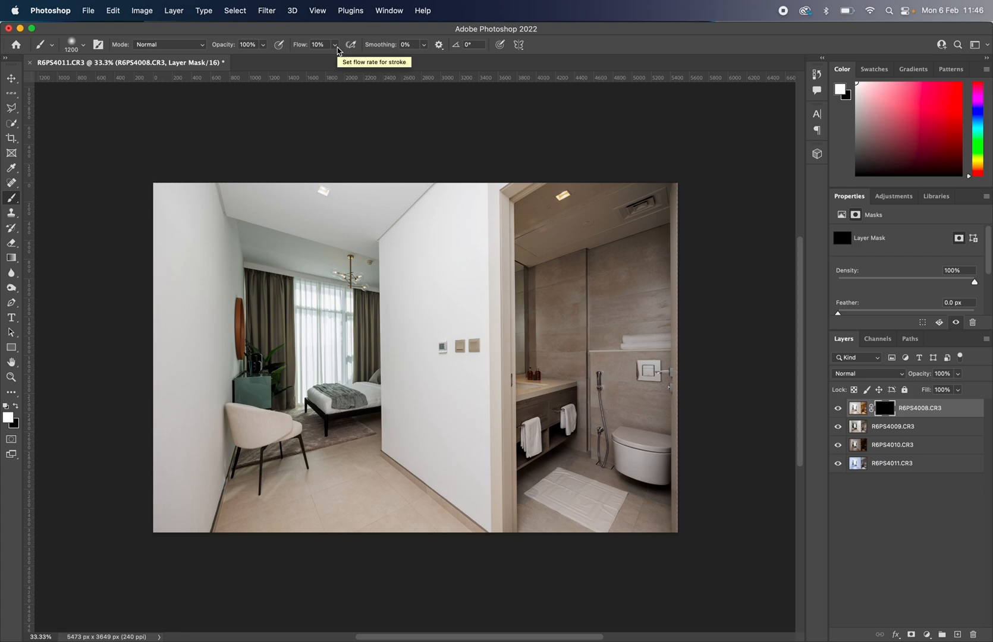
{"action": "left_click", "coordinate": [868, 372]}
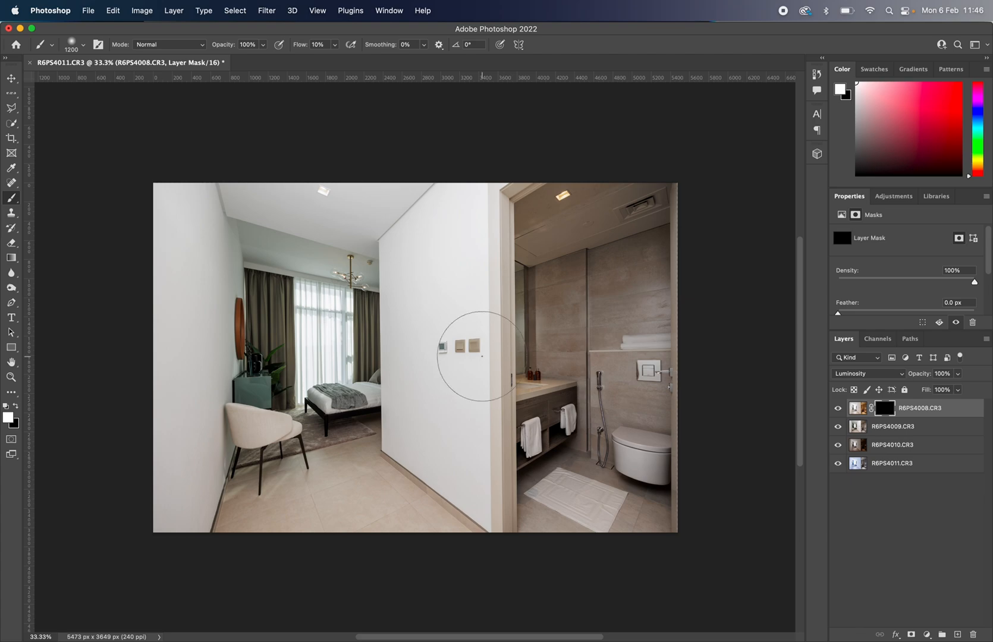
{"action": "mouse_move", "coordinate": [329, 256]}
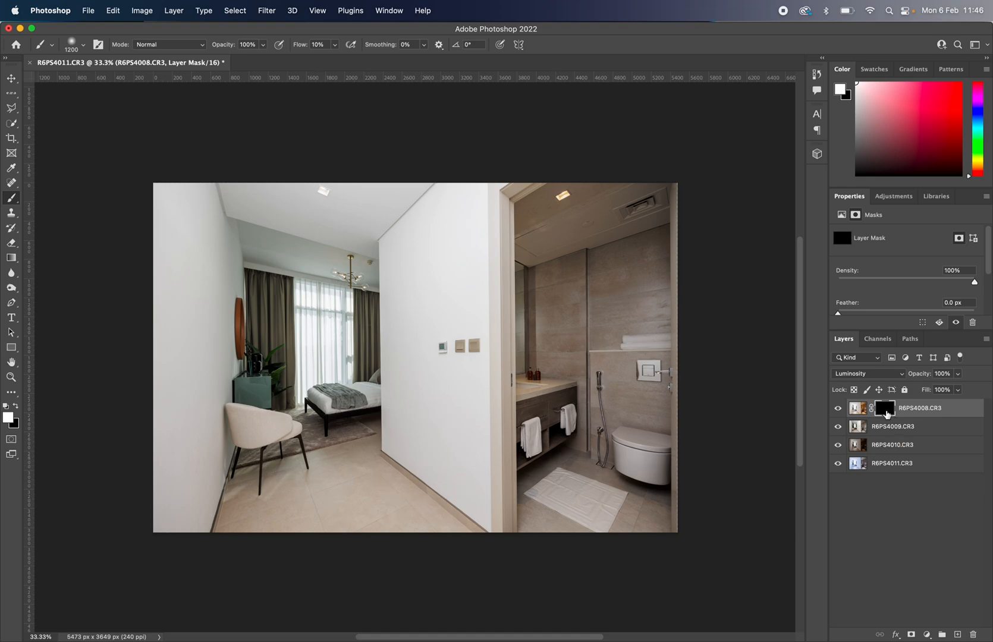
{"action": "mouse_move", "coordinate": [884, 408]}
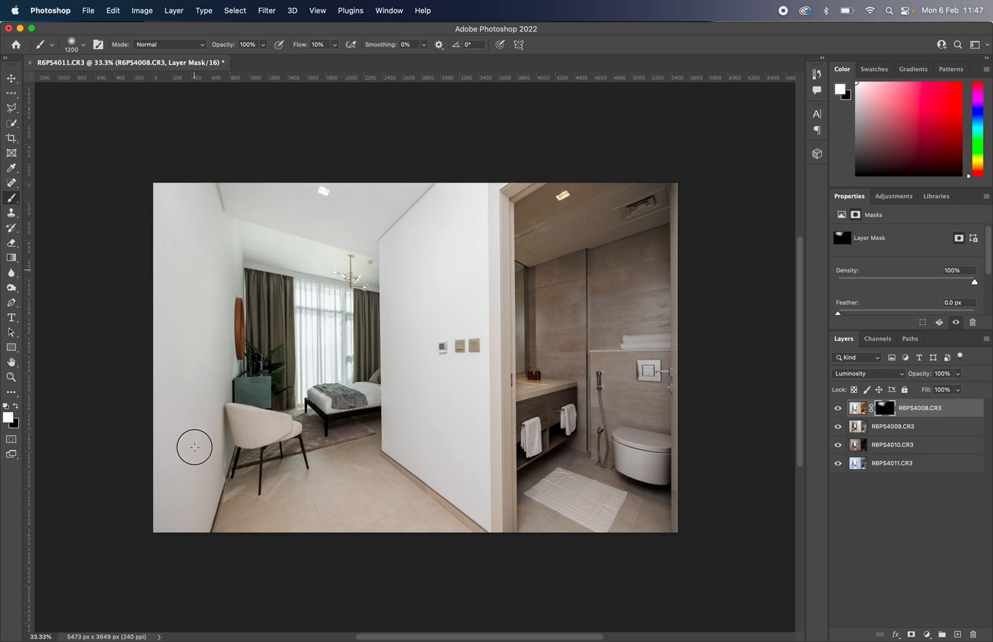
{"action": "left_click_drag", "start_coordinate": [195, 447], "coordinate": [224, 376]}
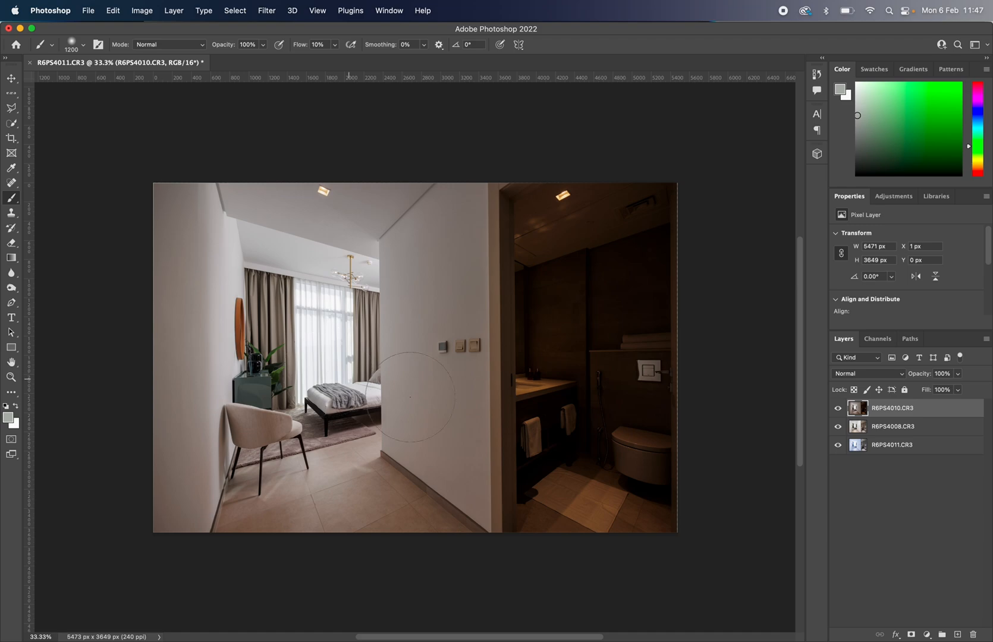
{"action": "mouse_move", "coordinate": [924, 523]}
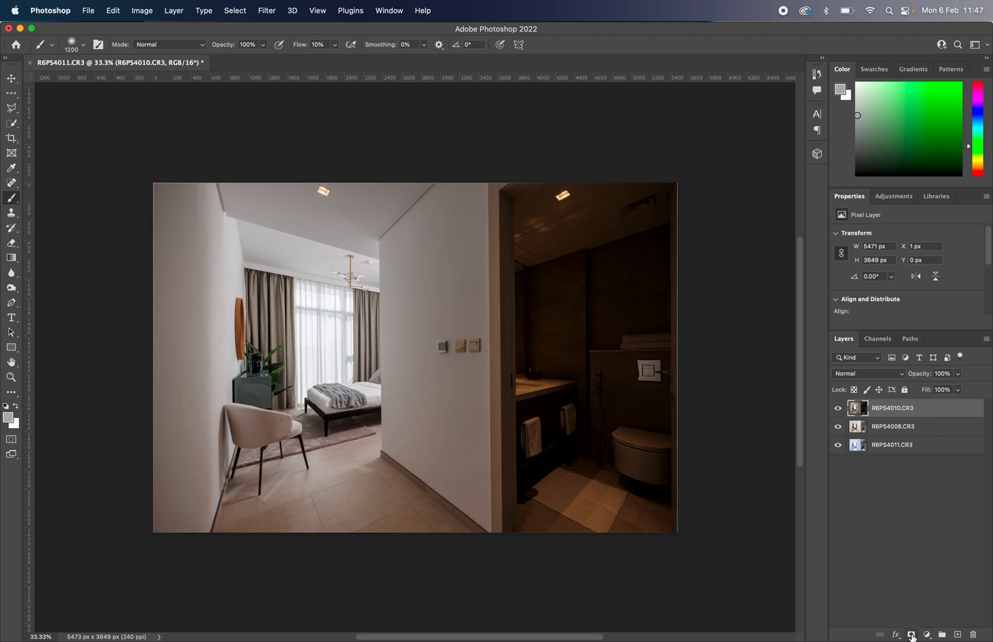
{"action": "mouse_move", "coordinate": [911, 635]}
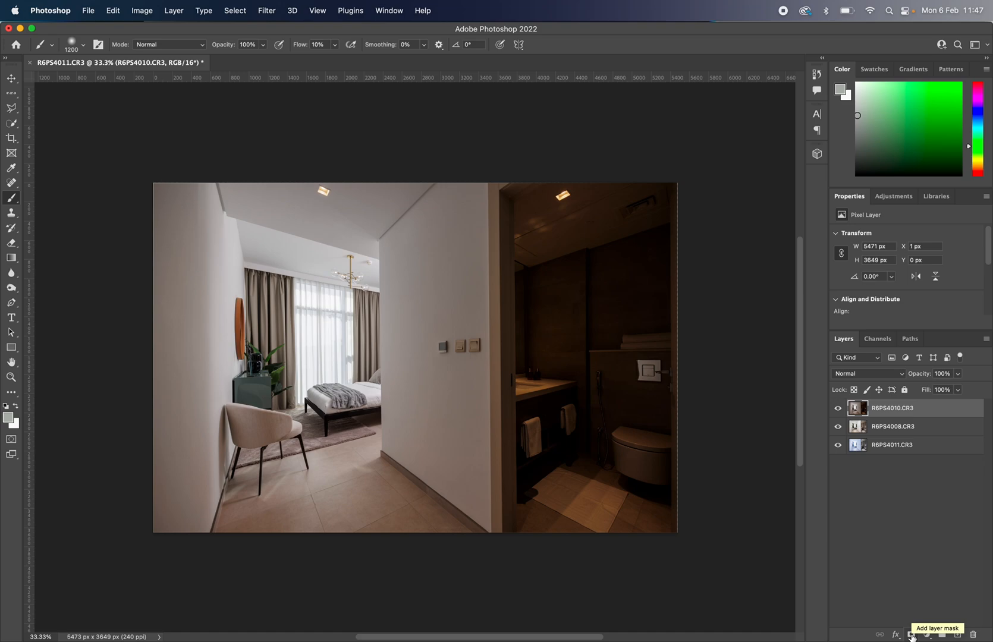
Add a black mask to R6PS4010 and paint it in around the bedroom window.
{"action": "left_click", "coordinate": [911, 634]}
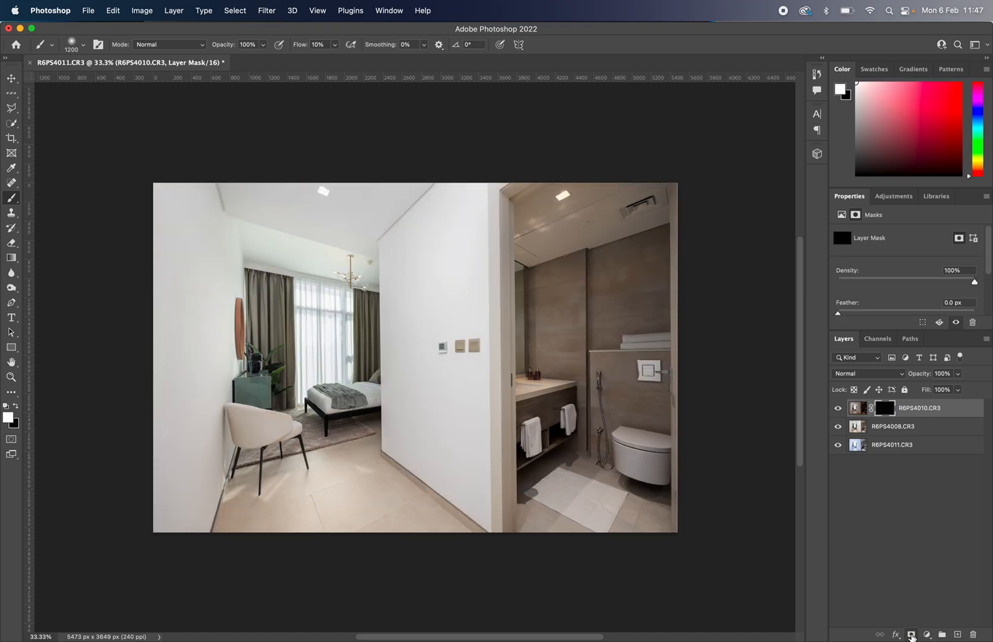
{"action": "mouse_move", "coordinate": [289, 321]}
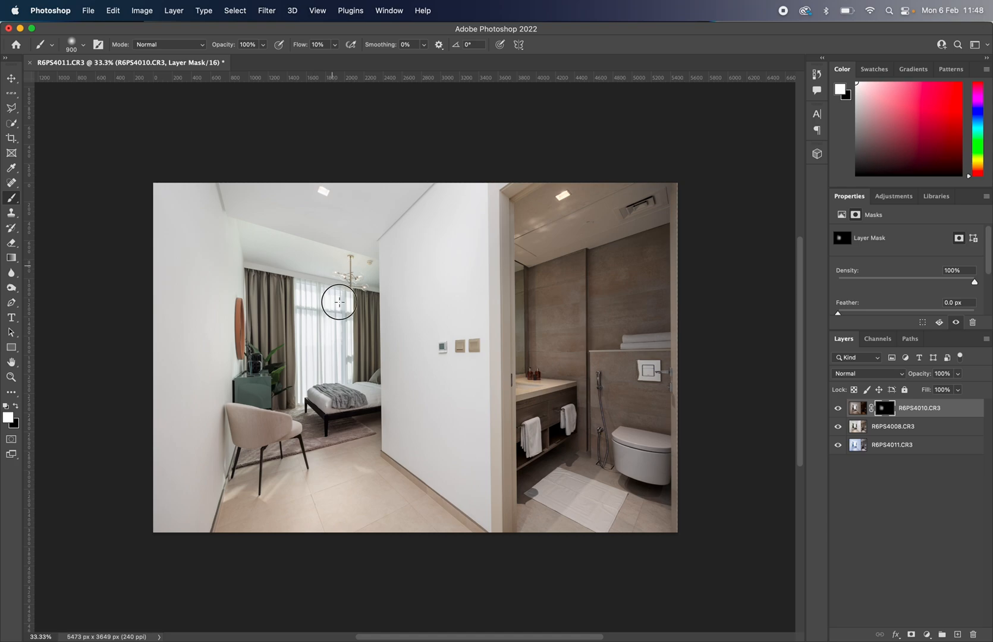
{"action": "left_click_drag", "start_coordinate": [338, 302], "coordinate": [306, 410]}
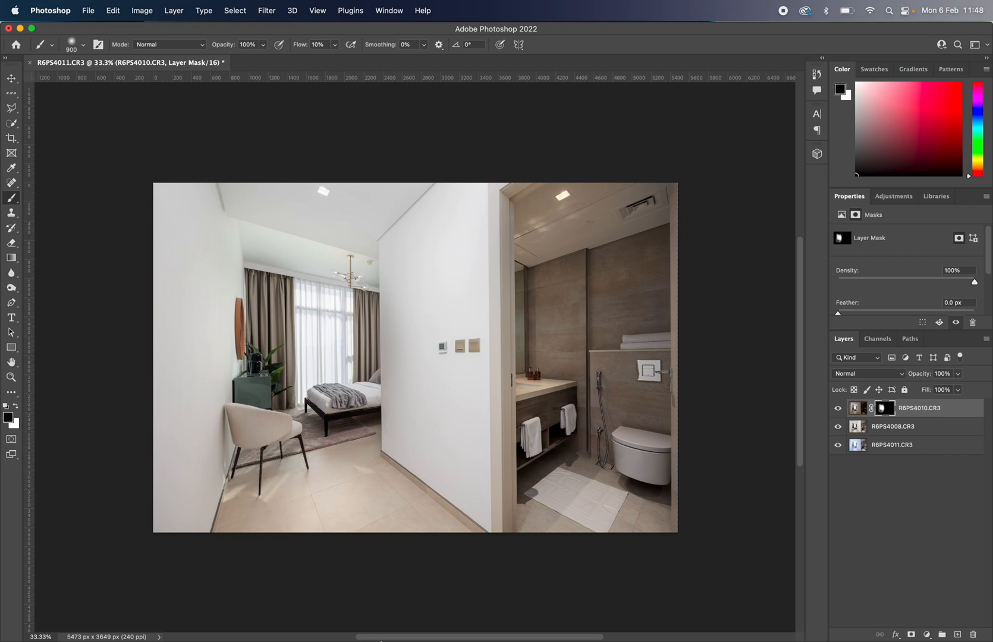
{"action": "mouse_move", "coordinate": [35, 431]}
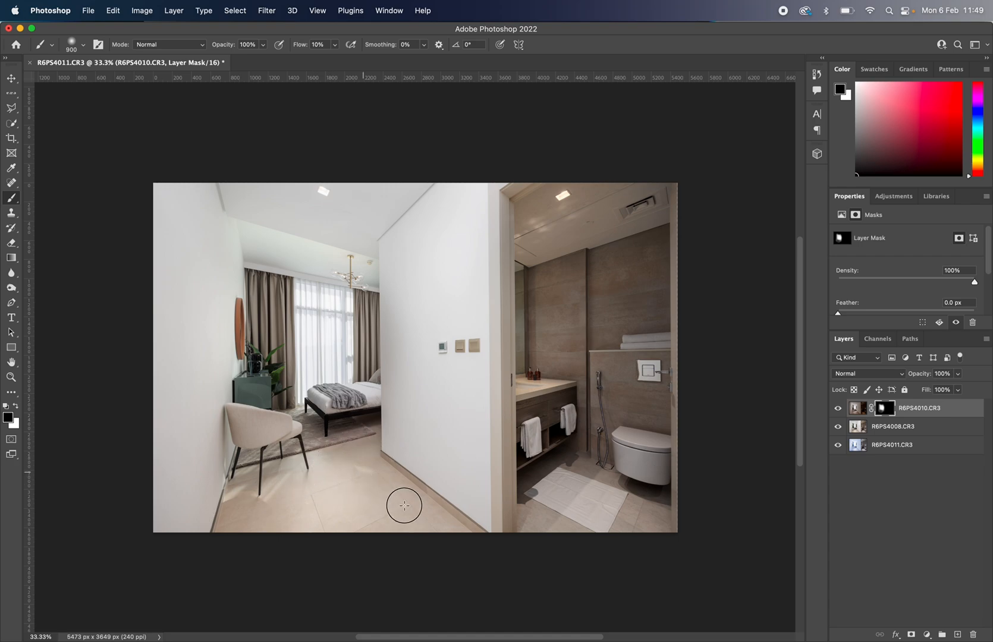
{"action": "mouse_move", "coordinate": [402, 339]}
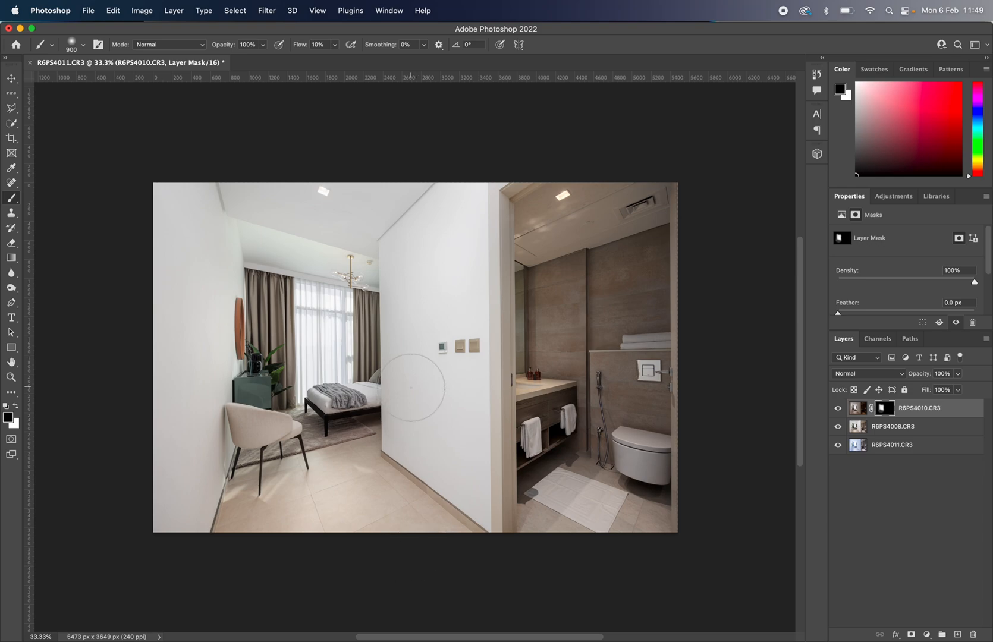
{"action": "mouse_move", "coordinate": [260, 260]}
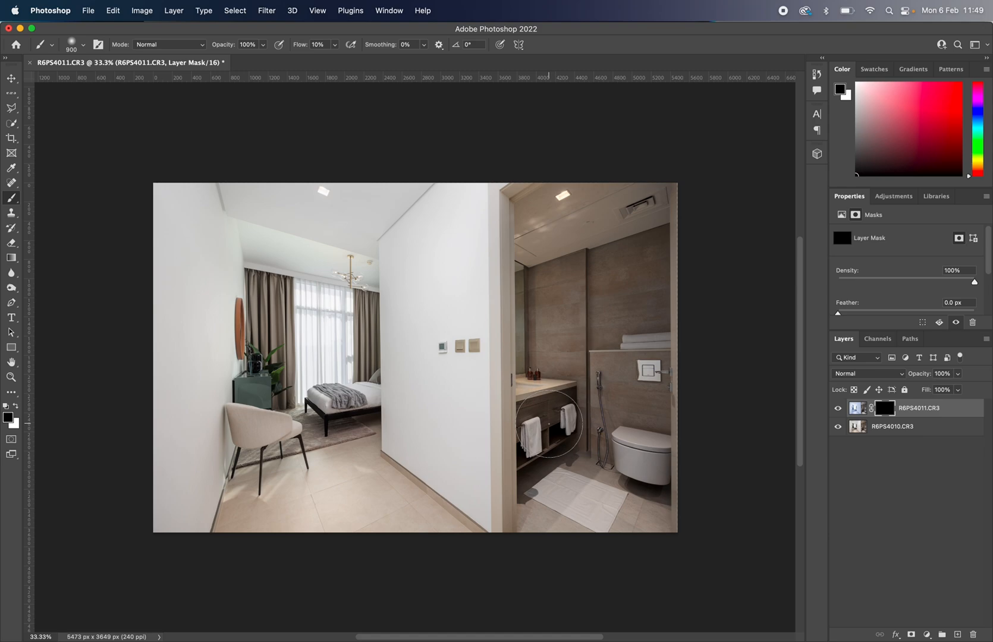
Outline the bathroom area with the Polygonal Lasso to select it.
{"action": "left_click", "coordinate": [11, 107]}
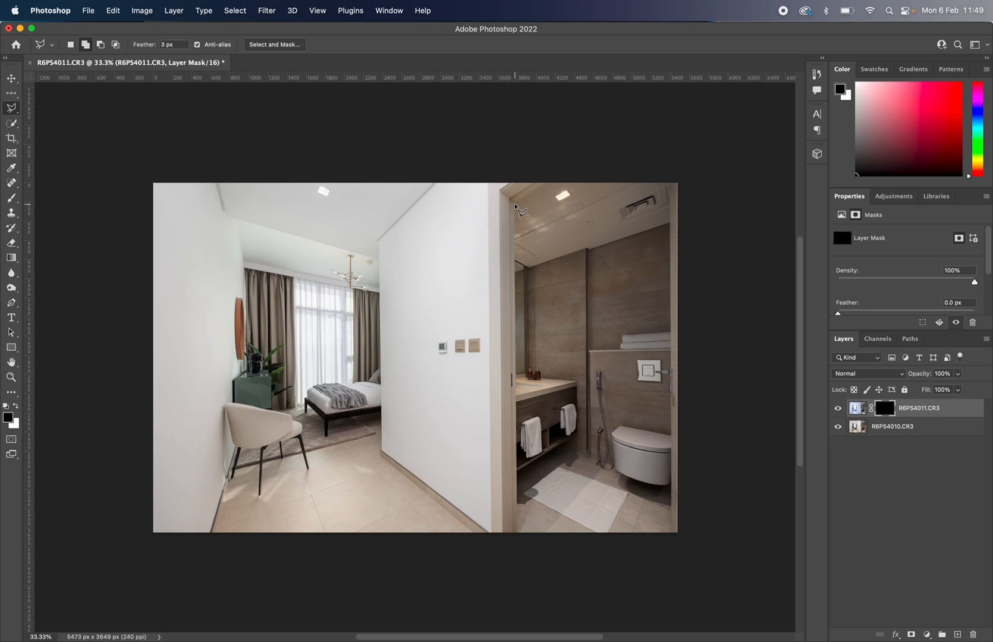
{"action": "left_click_drag", "start_coordinate": [516, 209], "coordinate": [706, 542]}
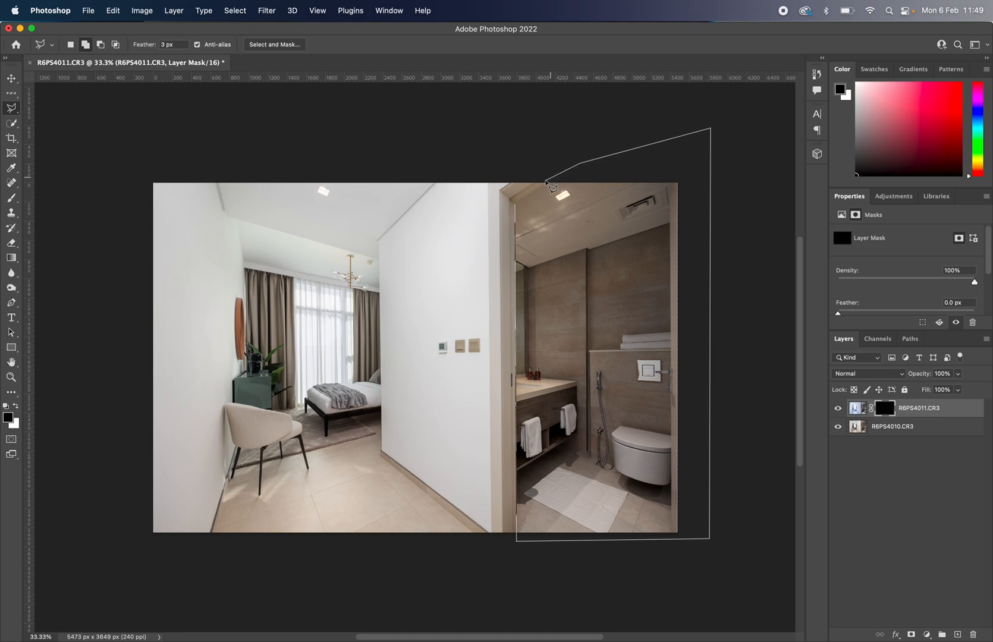
{"action": "left_click", "coordinate": [552, 184]}
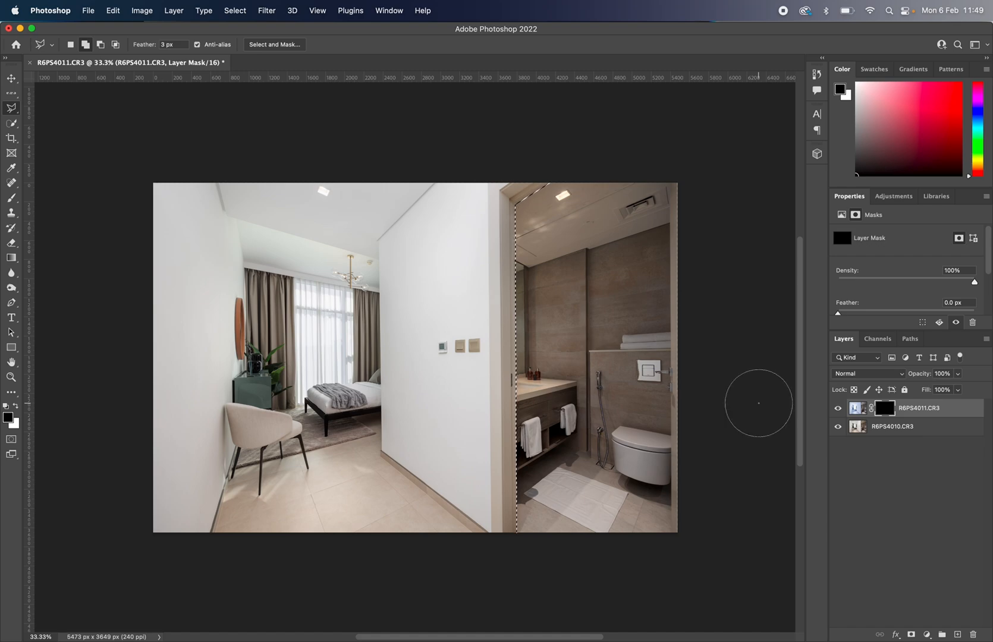
{"action": "left_click", "coordinate": [11, 123]}
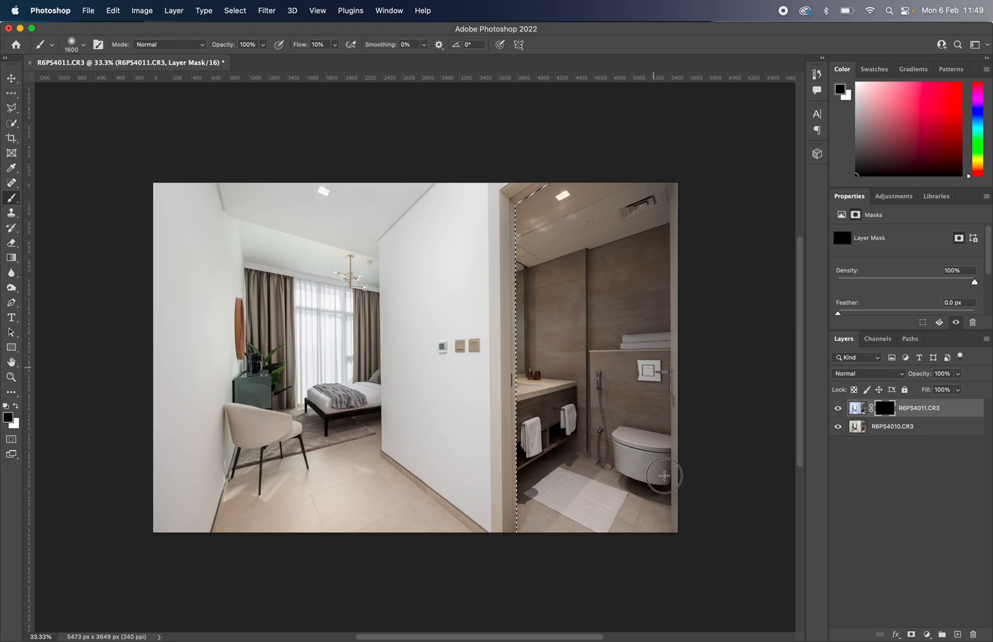
{"action": "mouse_move", "coordinate": [611, 235]}
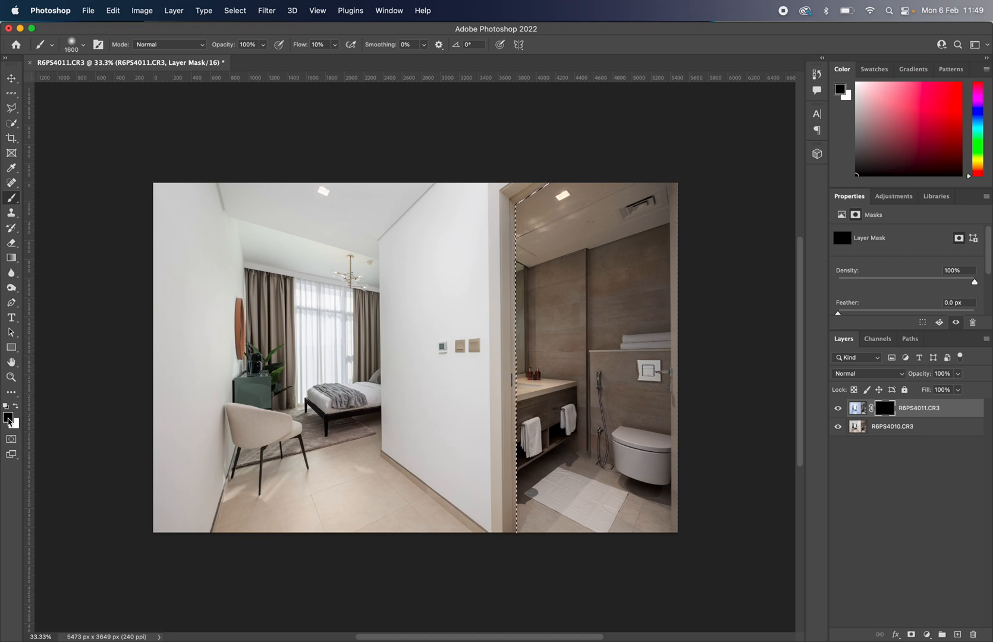
{"action": "mouse_move", "coordinate": [9, 418]}
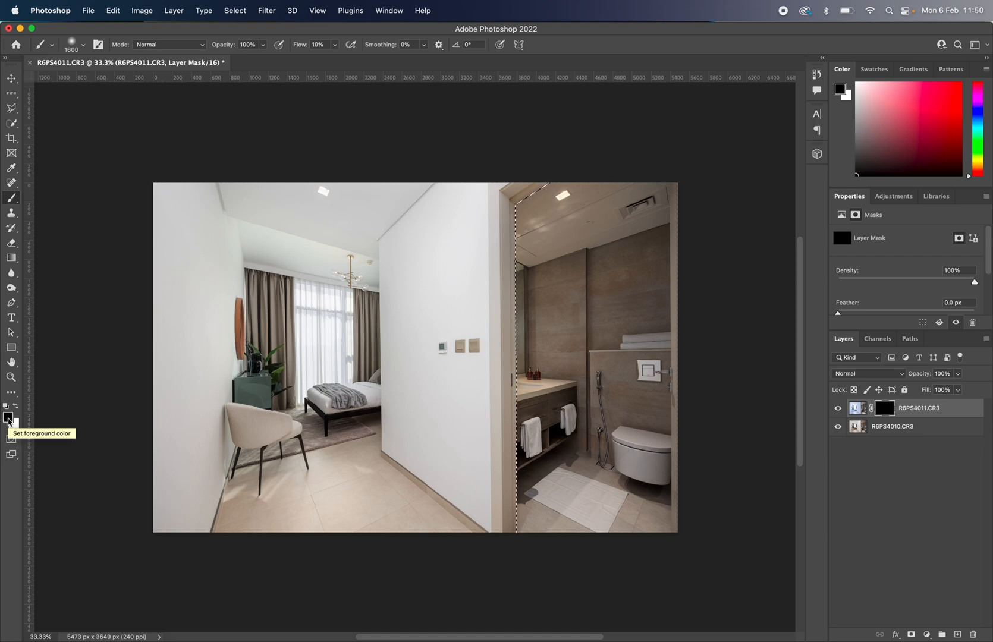
{"action": "mouse_move", "coordinate": [71, 406]}
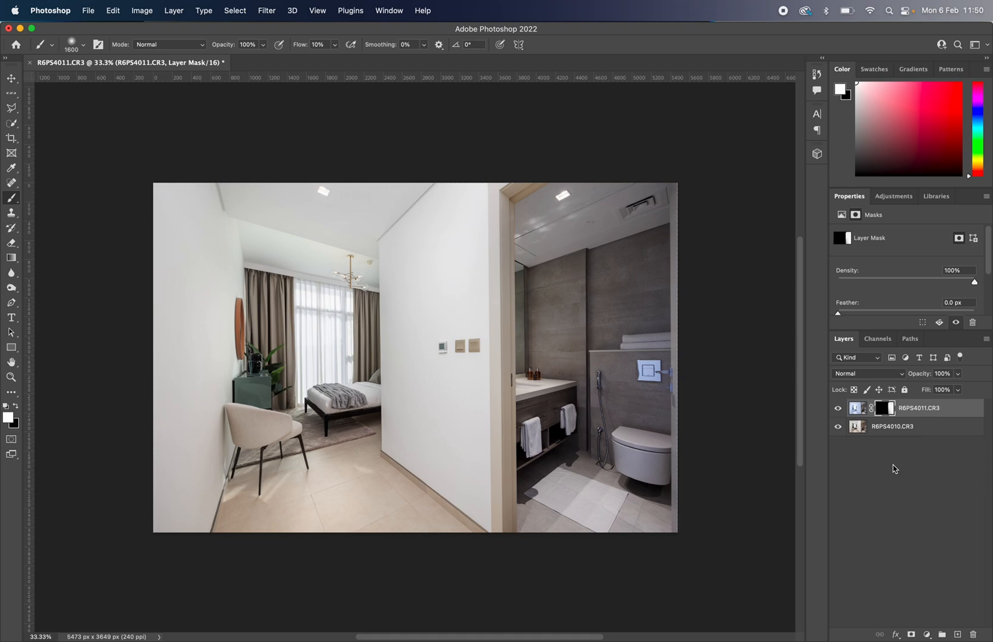
Flatten the blended exposures into one layer and lasso the bathroom area.
{"action": "left_click", "coordinate": [893, 426]}
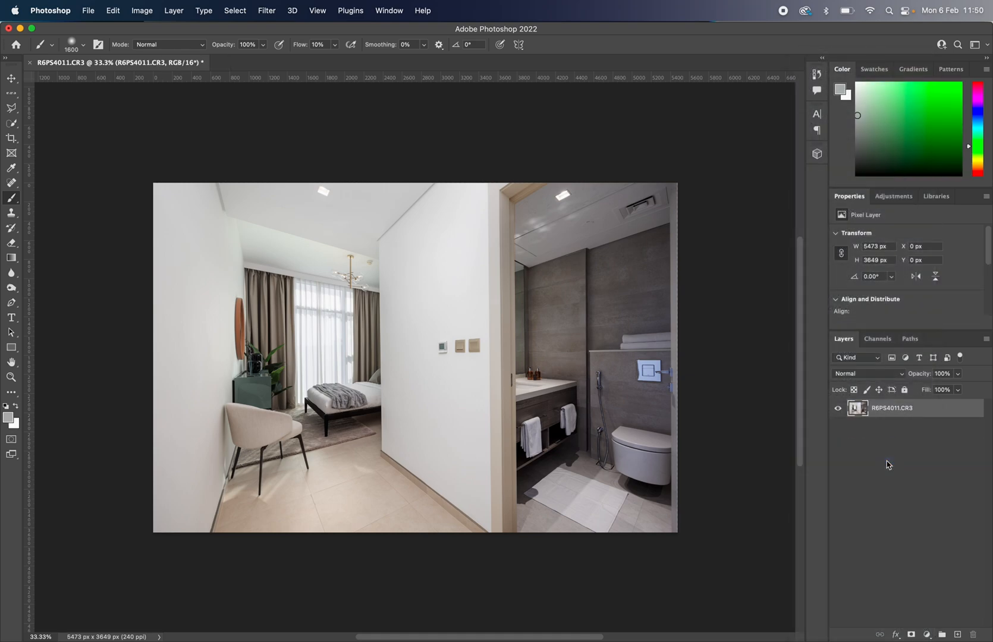
{"action": "mouse_move", "coordinate": [679, 364]}
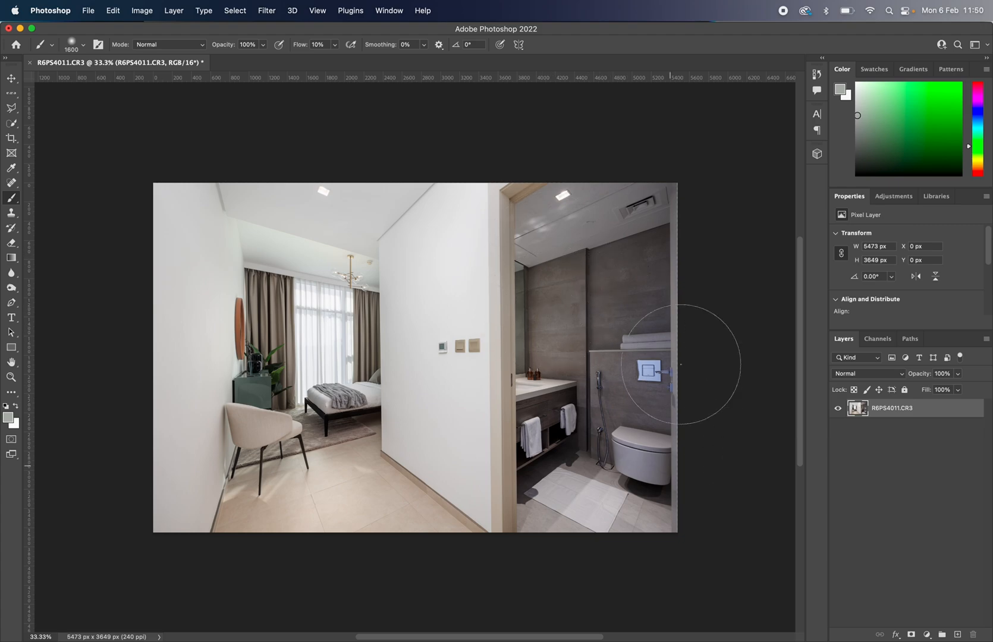
{"action": "mouse_move", "coordinate": [598, 361]}
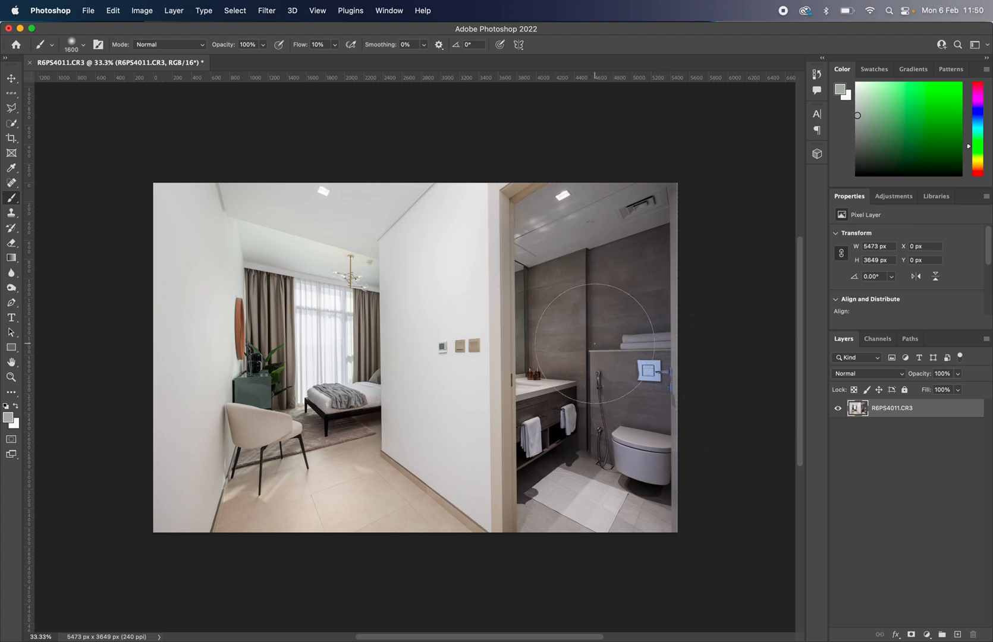
{"action": "left_click", "coordinate": [11, 107]}
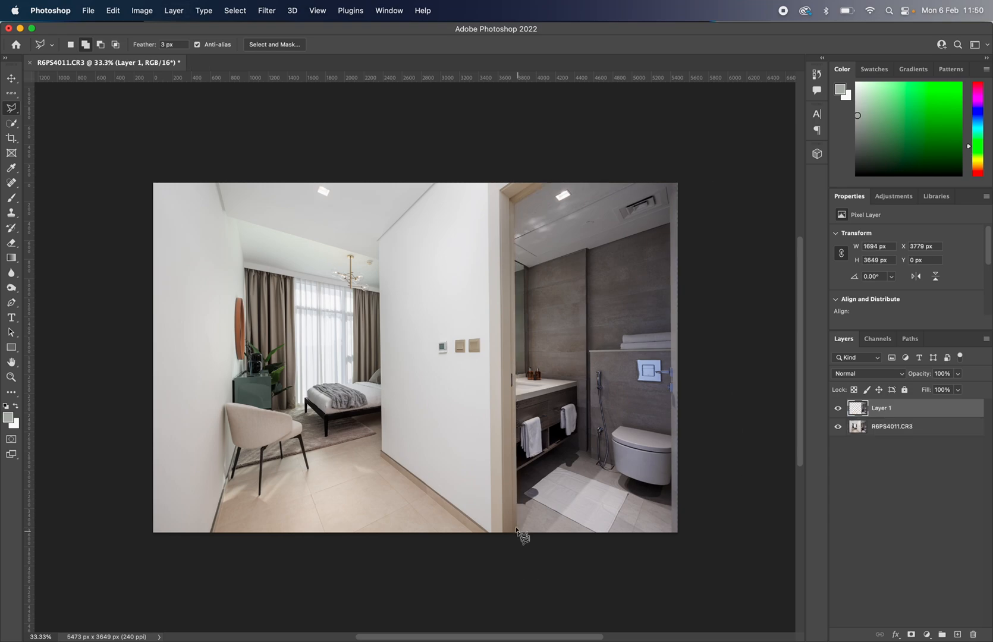
Set Blues saturation to -100 in the Camera Raw HSL mixer and apply it.
{"action": "left_click", "coordinate": [266, 11]}
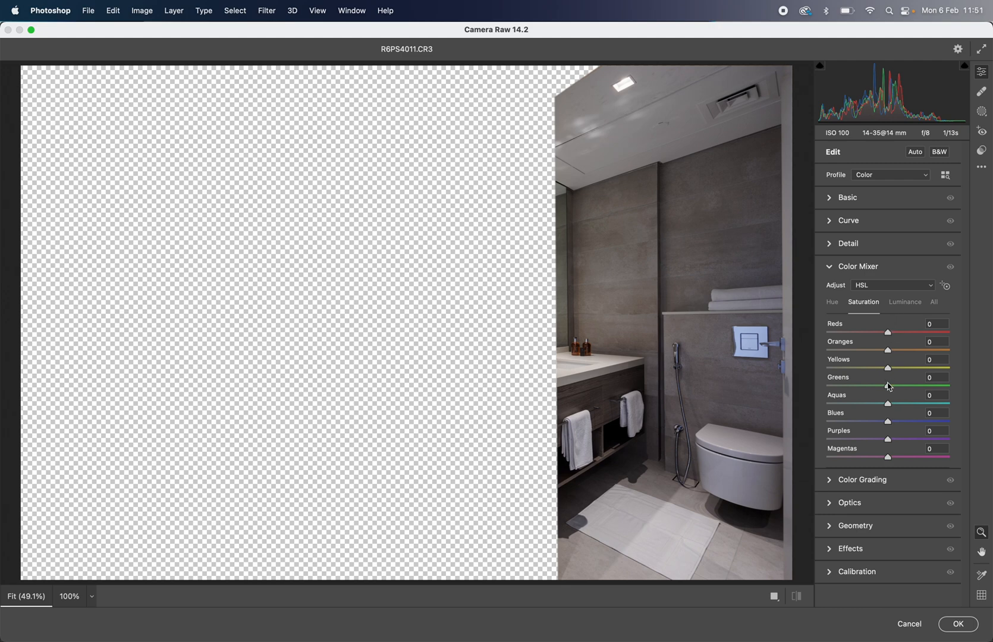
{"action": "mouse_move", "coordinate": [889, 426]}
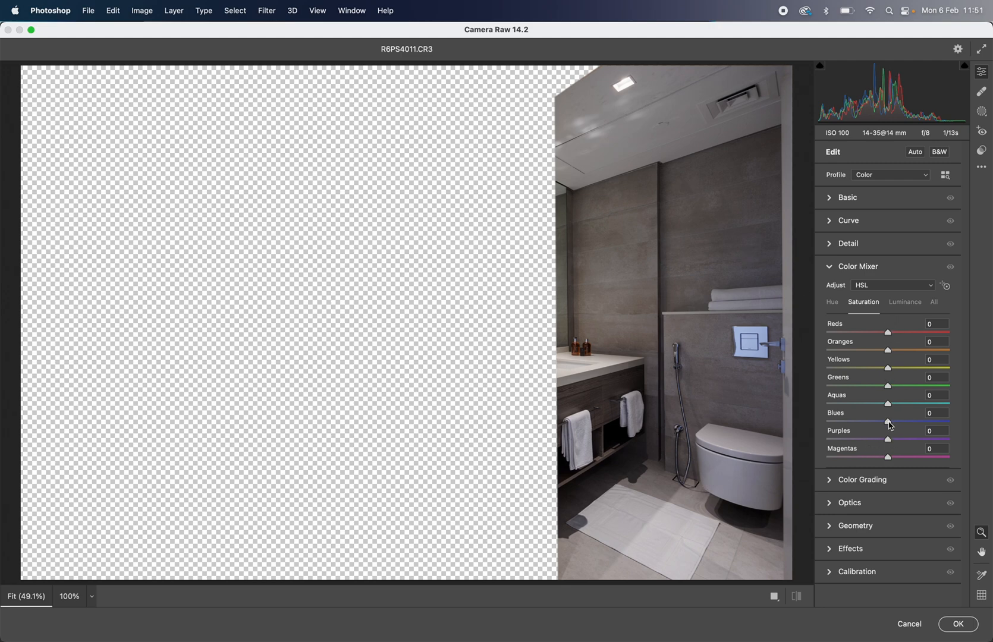
{"action": "left_click_drag", "start_coordinate": [886, 422], "coordinate": [948, 422]}
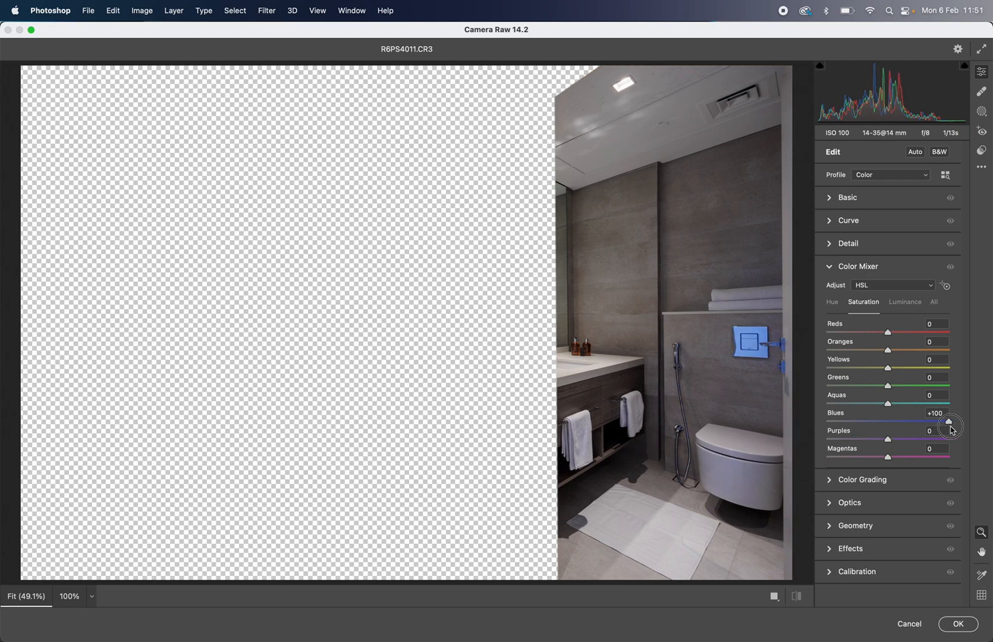
{"action": "left_click_drag", "start_coordinate": [947, 422], "coordinate": [932, 422]}
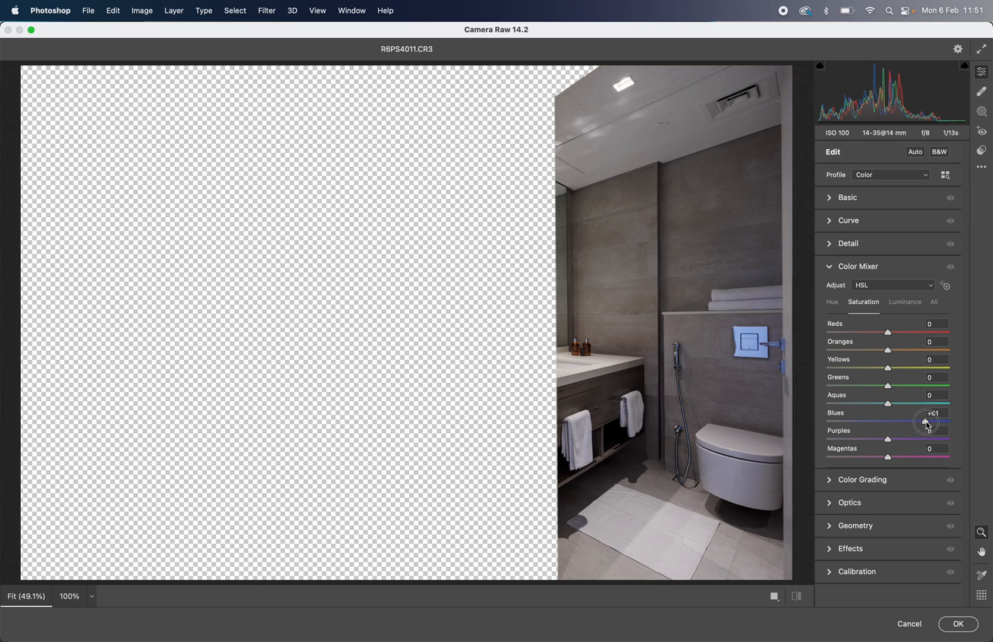
{"action": "left_click_drag", "start_coordinate": [924, 421], "coordinate": [934, 421]}
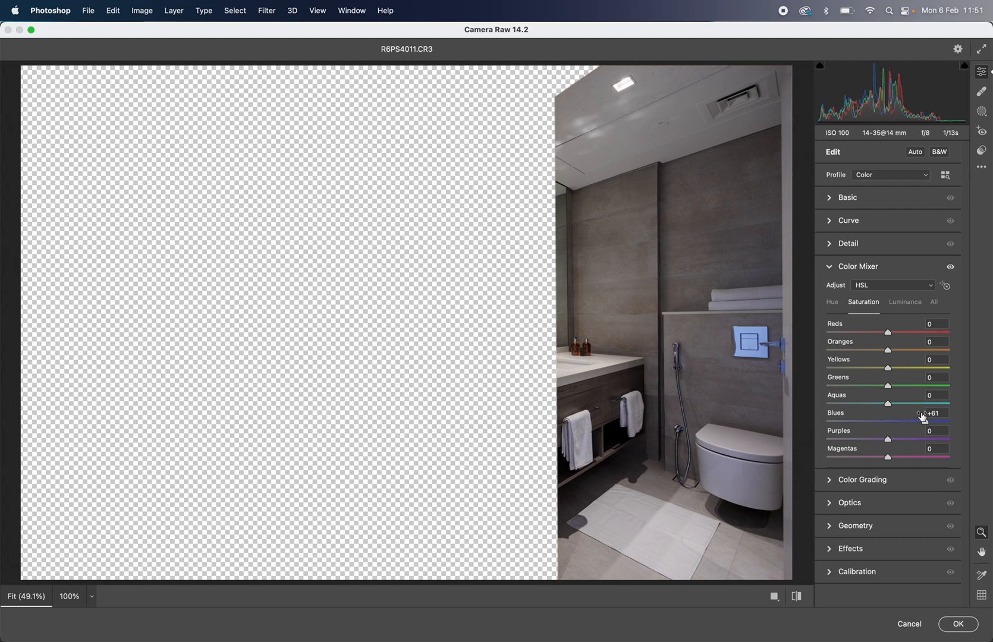
{"action": "left_click_drag", "start_coordinate": [905, 421], "coordinate": [830, 421]}
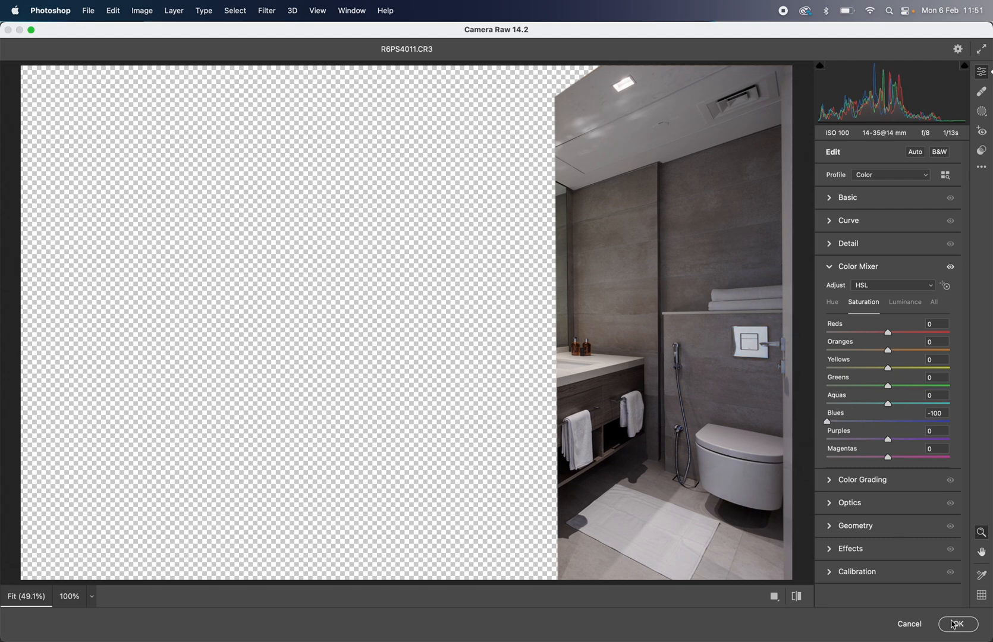
{"action": "left_click", "coordinate": [958, 630]}
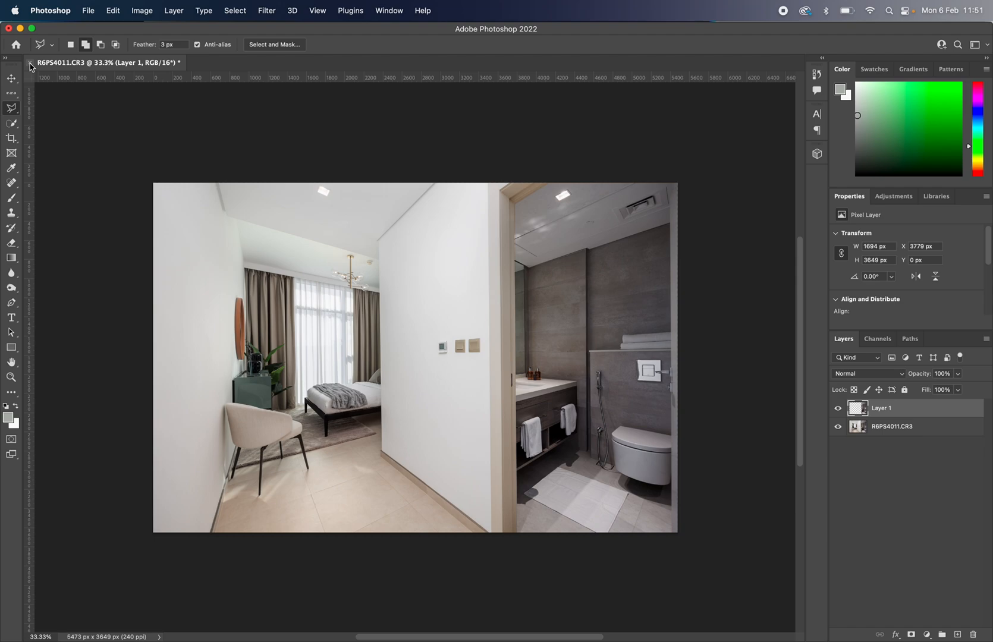
Close the blended document, saving changes, and return to Lightroom Classic.
{"action": "left_click", "coordinate": [29, 61]}
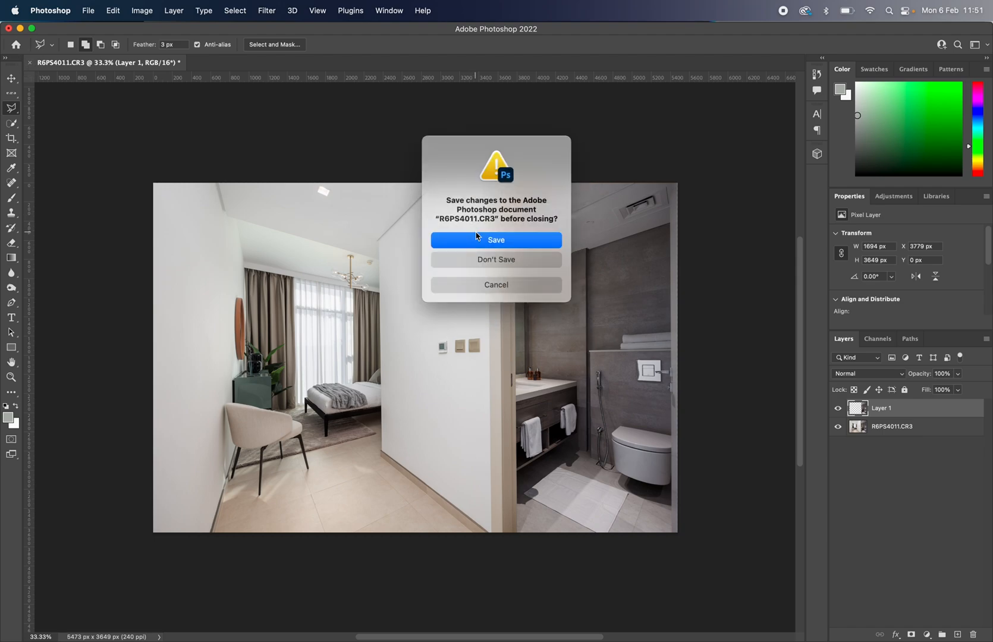
{"action": "left_click", "coordinate": [496, 240]}
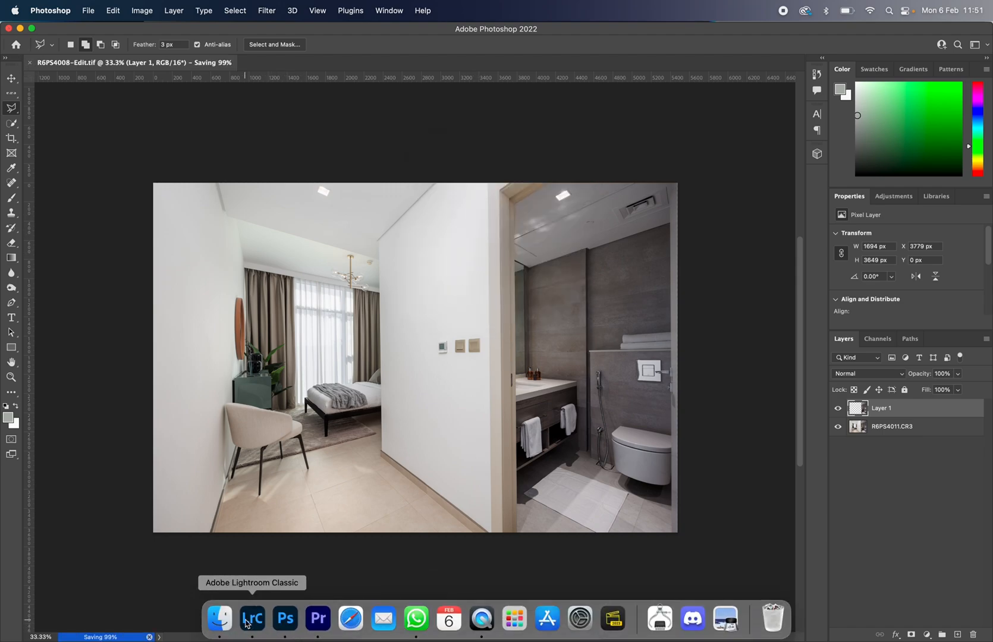
{"action": "left_click", "coordinate": [252, 622]}
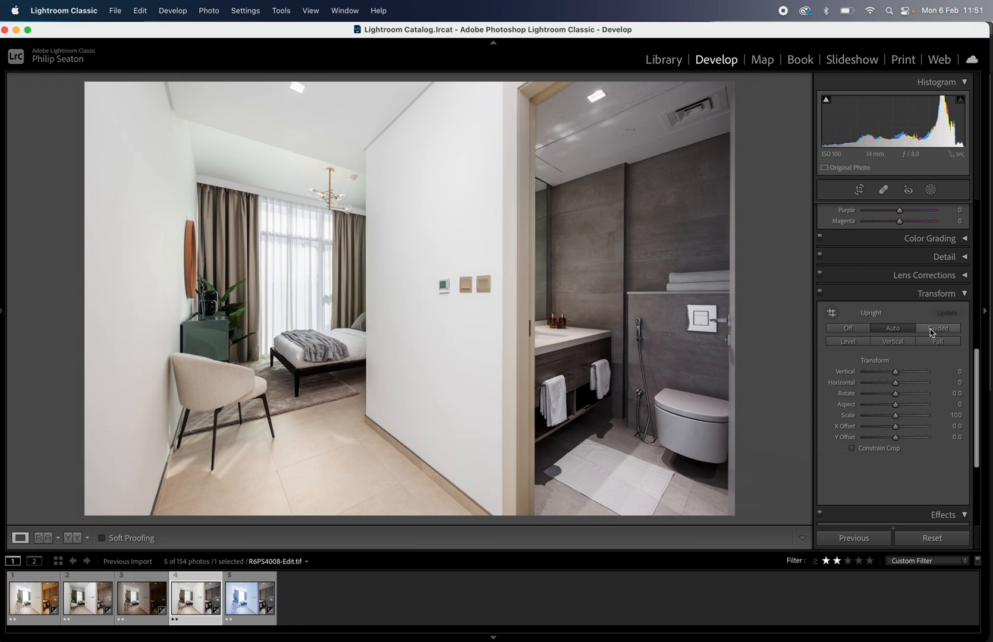
Lower the blended image's Exposure from +0.30 to +0.15 in the Basic panel.
{"action": "left_click", "coordinate": [859, 189]}
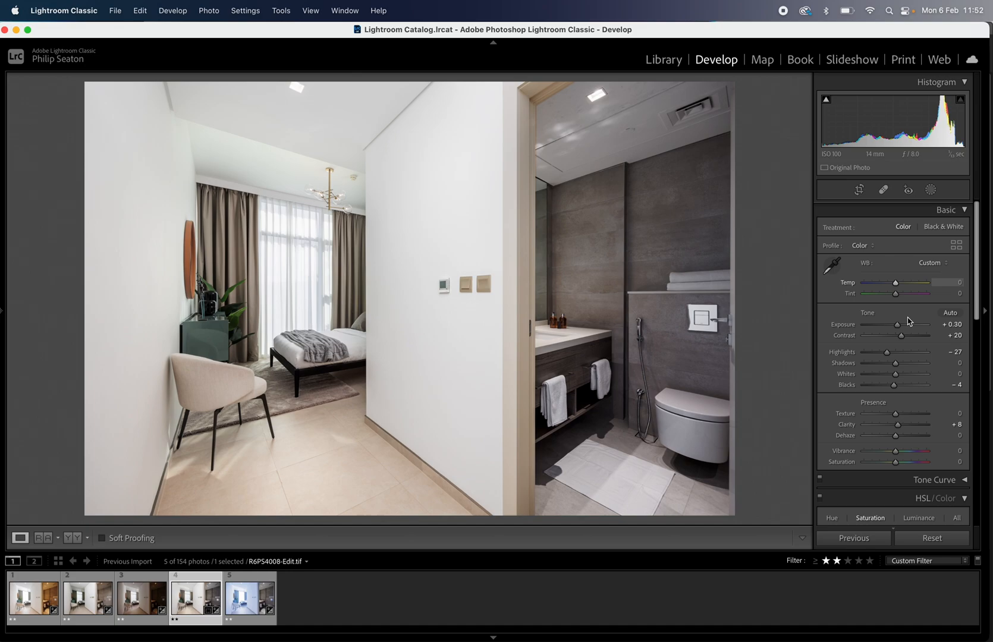
{"action": "left_click_drag", "start_coordinate": [896, 324], "coordinate": [895, 324]}
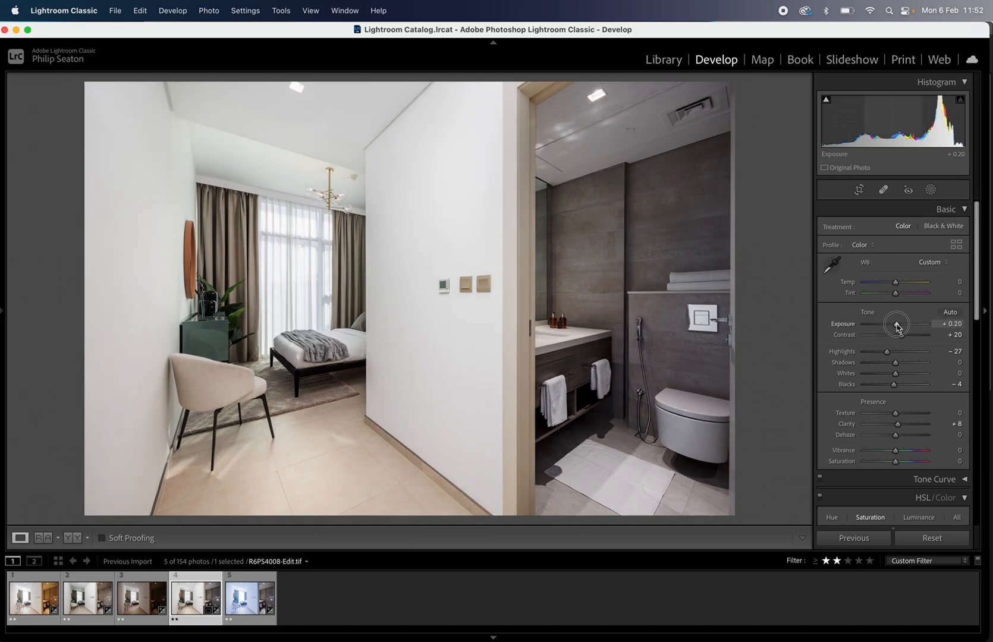
{"action": "left_click_drag", "start_coordinate": [898, 324], "coordinate": [895, 324]}
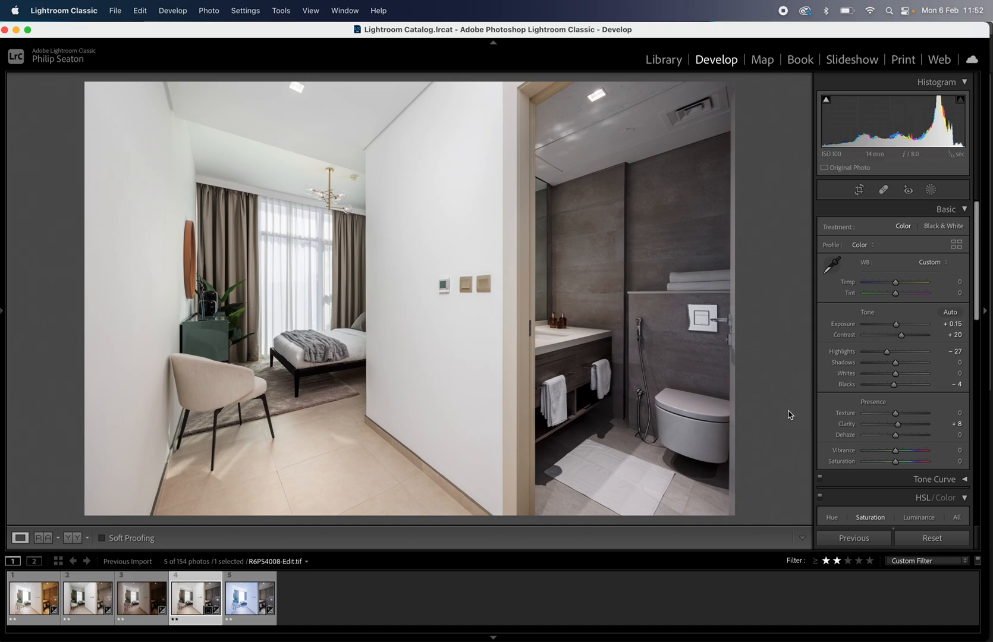
{"action": "left_click", "coordinate": [831, 265]}
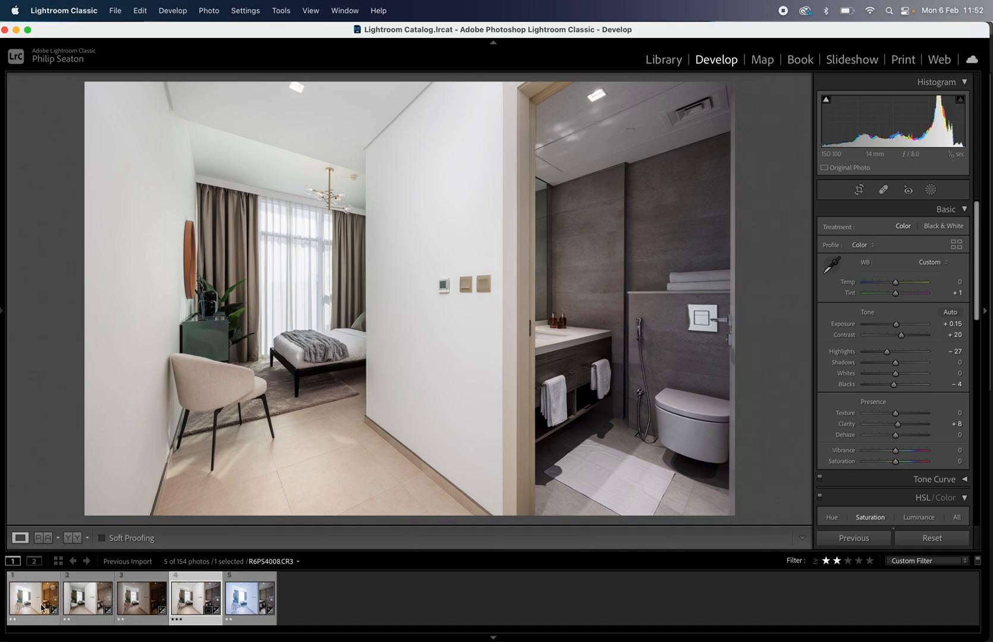
{"action": "mouse_move", "coordinate": [34, 598]}
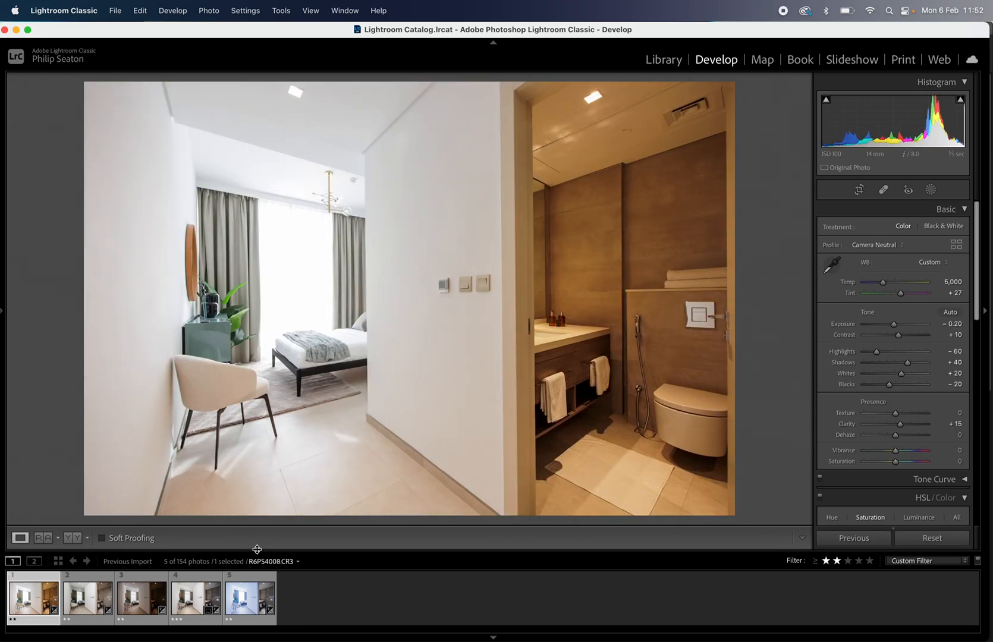
Compare the second and darker third source exposures against the blended R6PS4008-Edit.tif.
{"action": "left_click", "coordinate": [195, 598]}
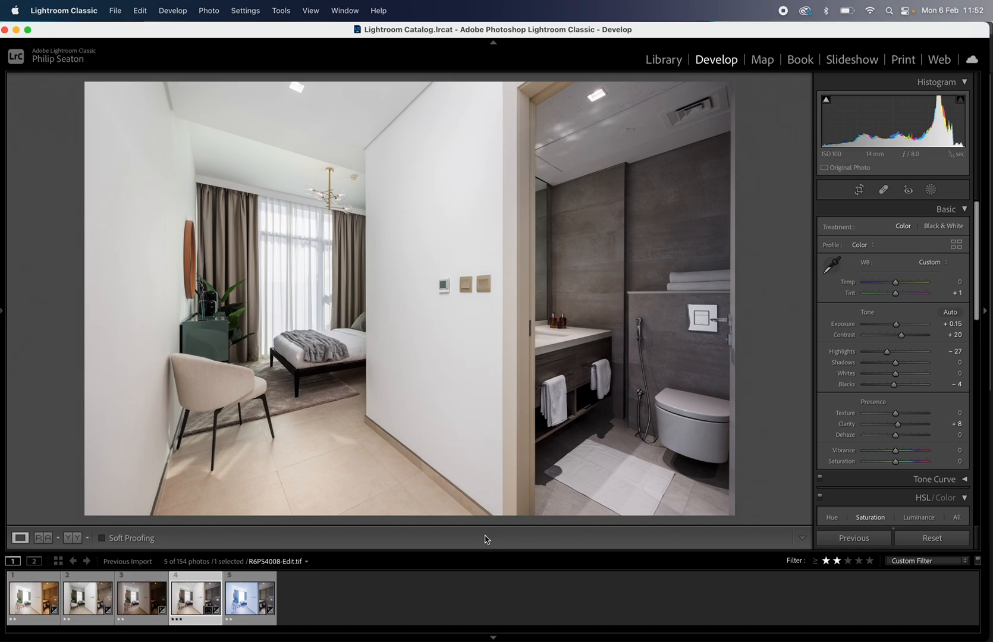
{"action": "left_click", "coordinate": [33, 597]}
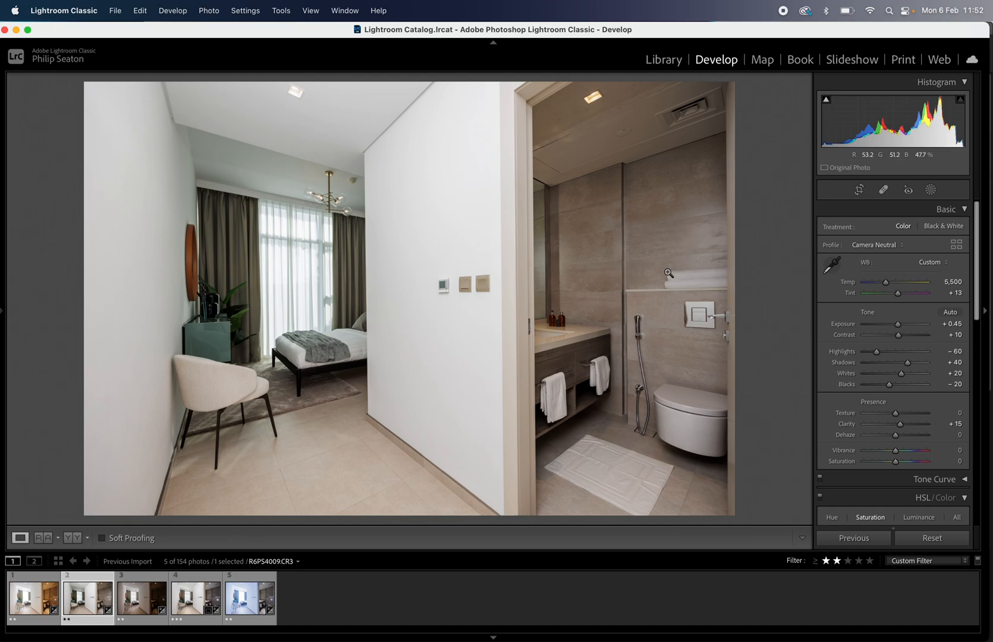
{"action": "mouse_move", "coordinate": [280, 398]}
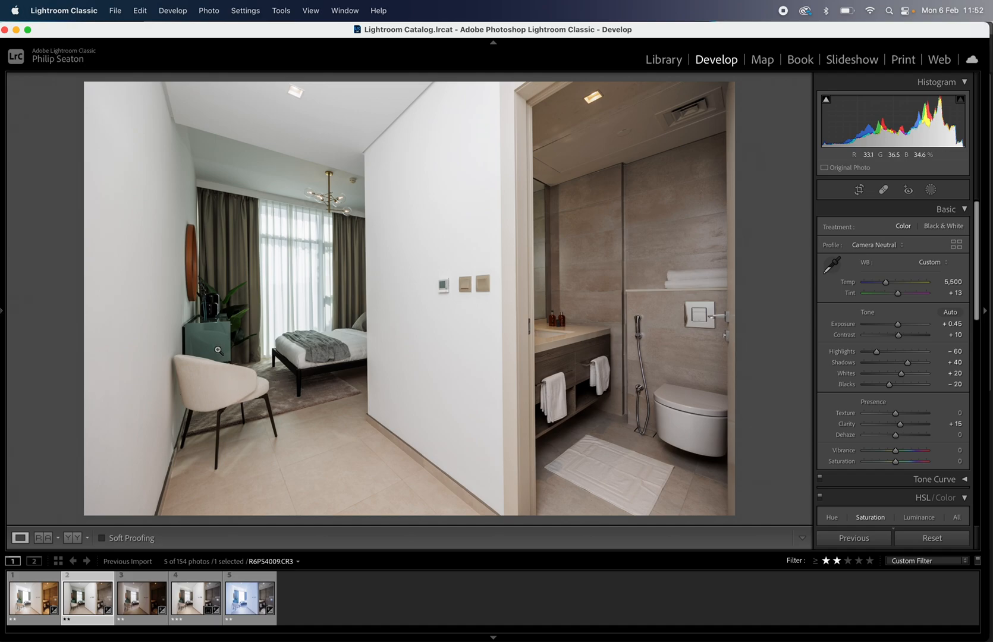
{"action": "mouse_move", "coordinate": [275, 376]}
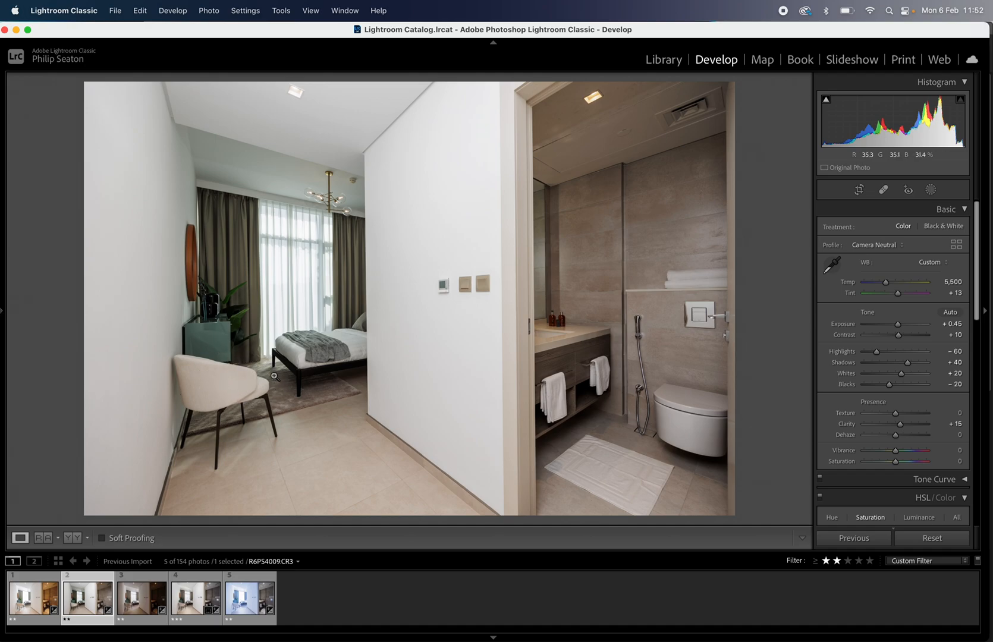
{"action": "left_click", "coordinate": [141, 597]}
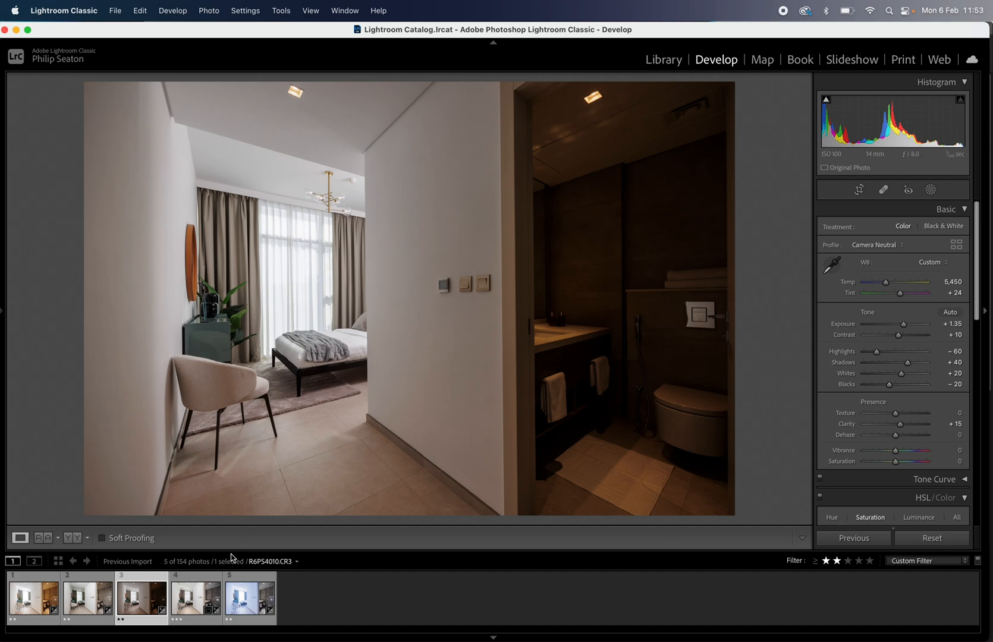
{"action": "left_click", "coordinate": [195, 598]}
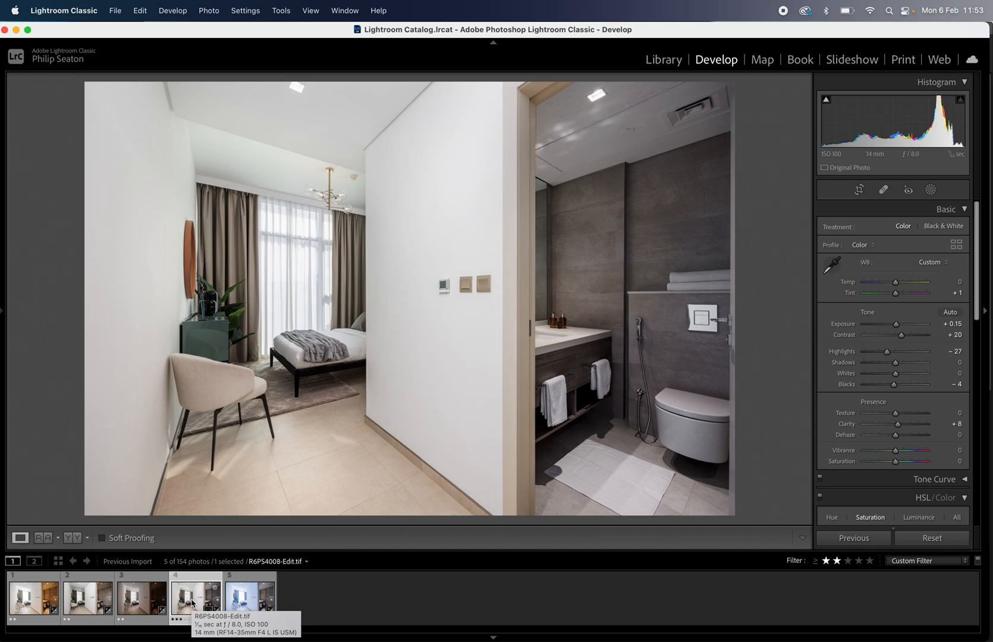
{"action": "mouse_move", "coordinate": [424, 585]}
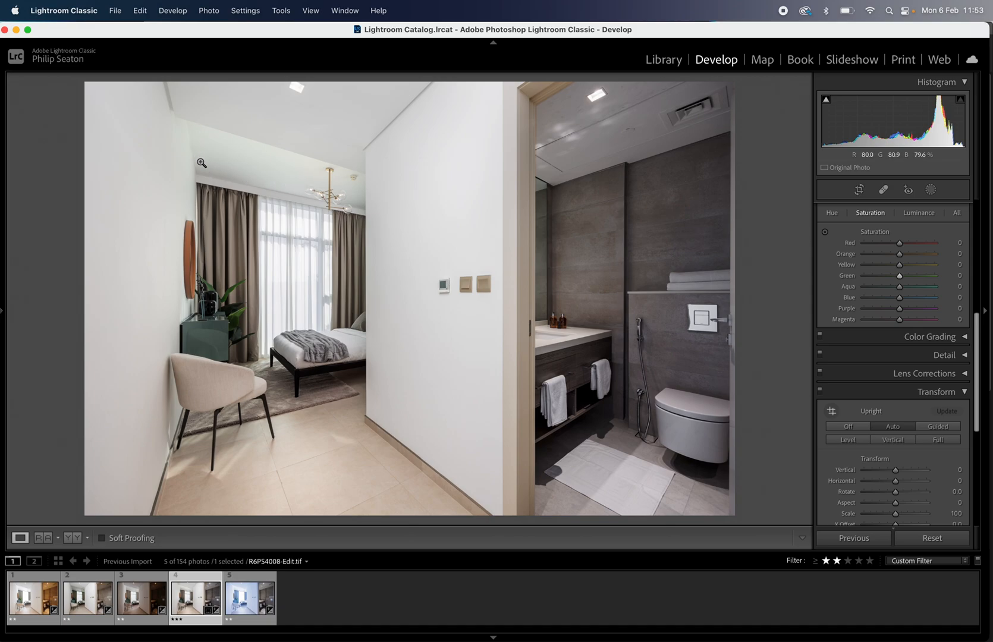
{"action": "mouse_move", "coordinate": [295, 187]}
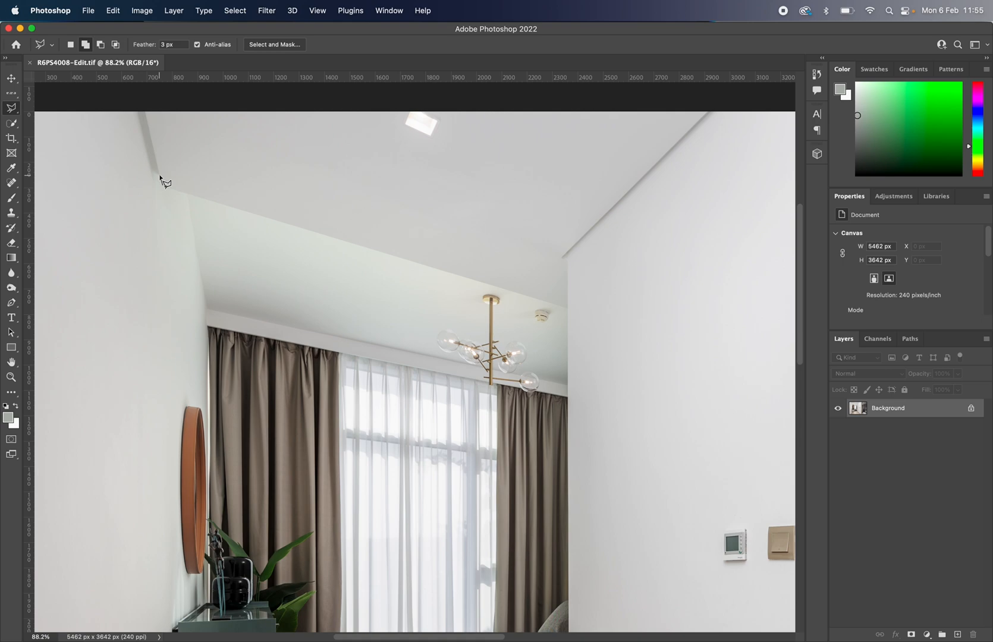
Outline the green-tinged upper wall and ceiling with the Polygonal Lasso for a new layer.
{"action": "left_click_drag", "start_coordinate": [162, 184], "coordinate": [69, 121]}
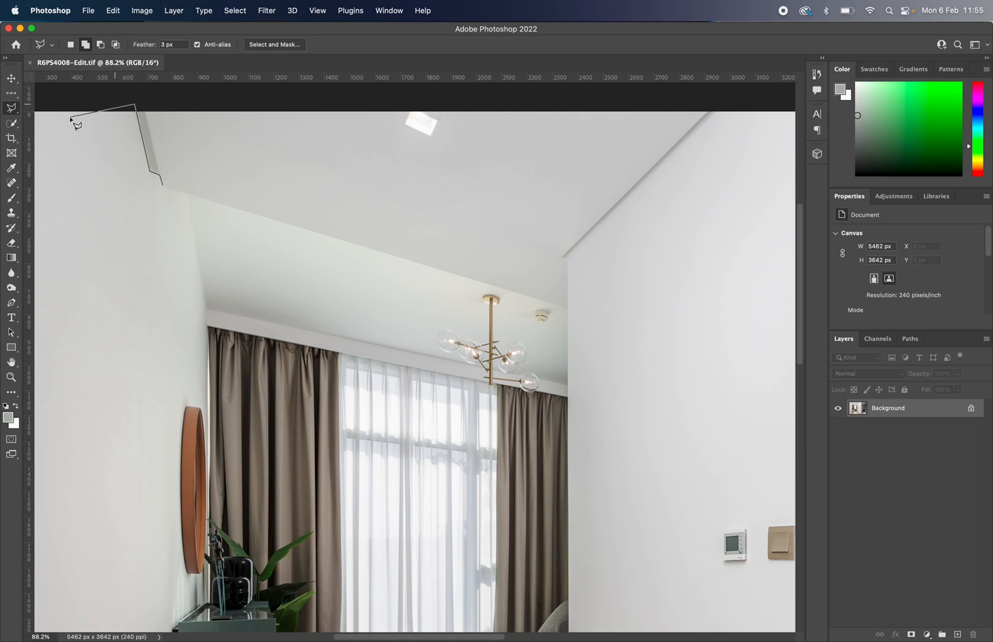
{"action": "left_click", "coordinate": [213, 334]}
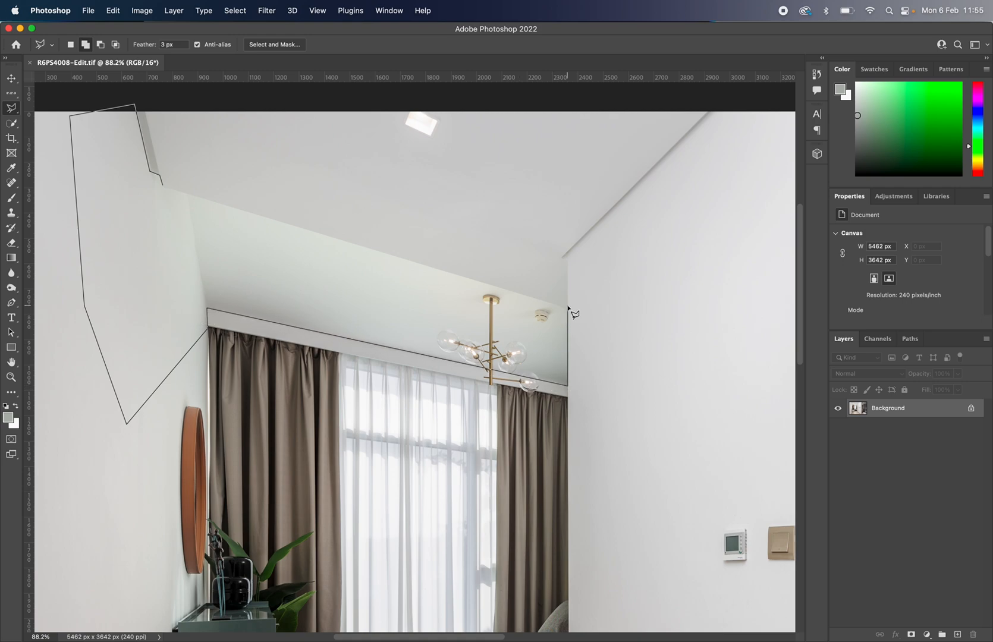
{"action": "left_click", "coordinate": [568, 313]}
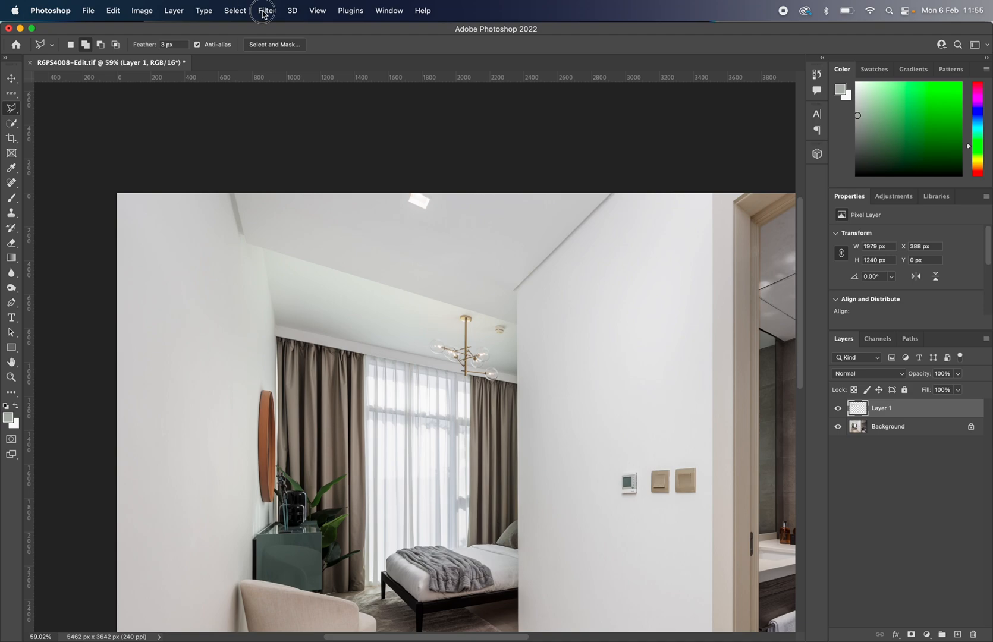
{"action": "mouse_move", "coordinate": [284, 104]}
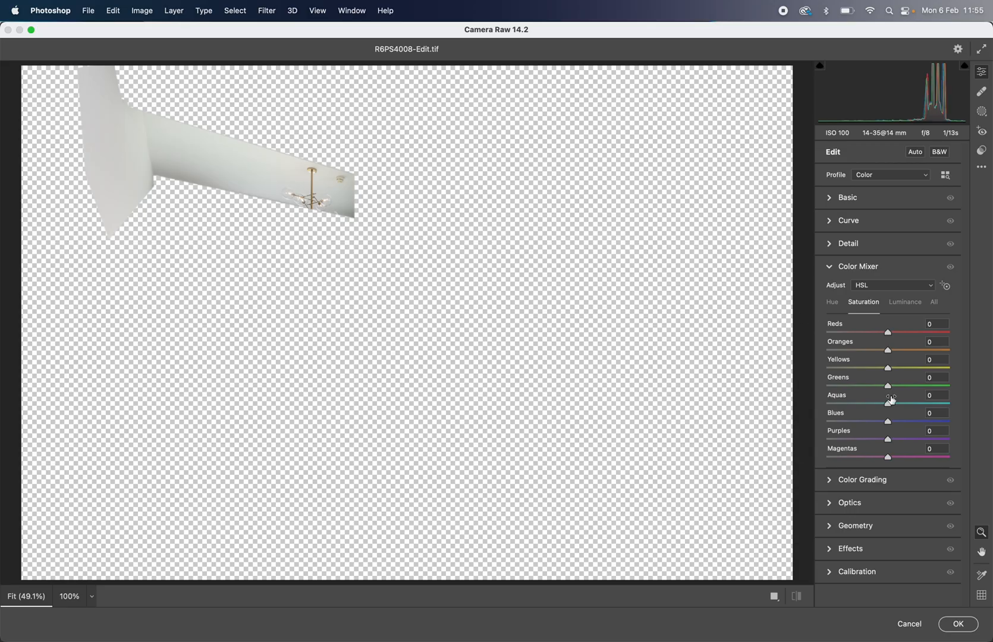
Set Camera Raw Color Mixer green saturation to -100 on the ceiling layer.
{"action": "left_click_drag", "start_coordinate": [887, 385], "coordinate": [854, 386]}
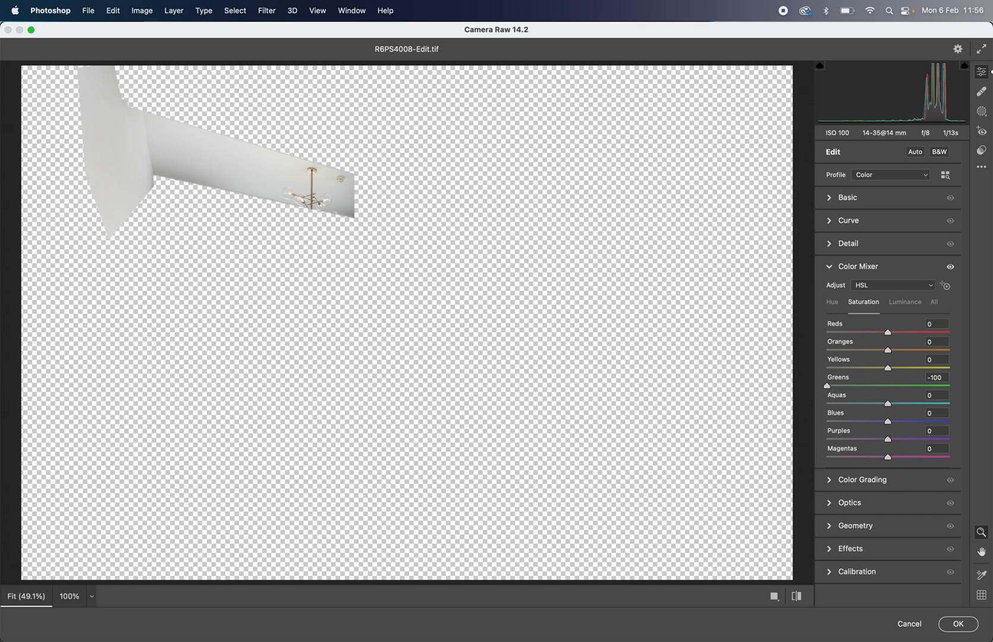
{"action": "left_click", "coordinate": [953, 624]}
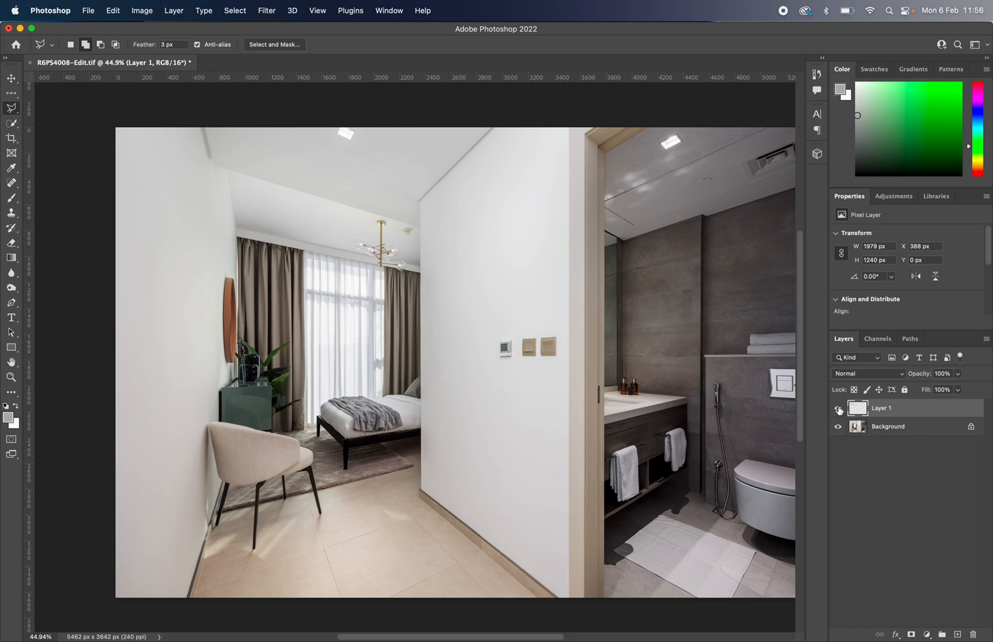
Toggle Layer 1 to compare the ceiling fix, then close the corrected image.
{"action": "left_click", "coordinate": [838, 411]}
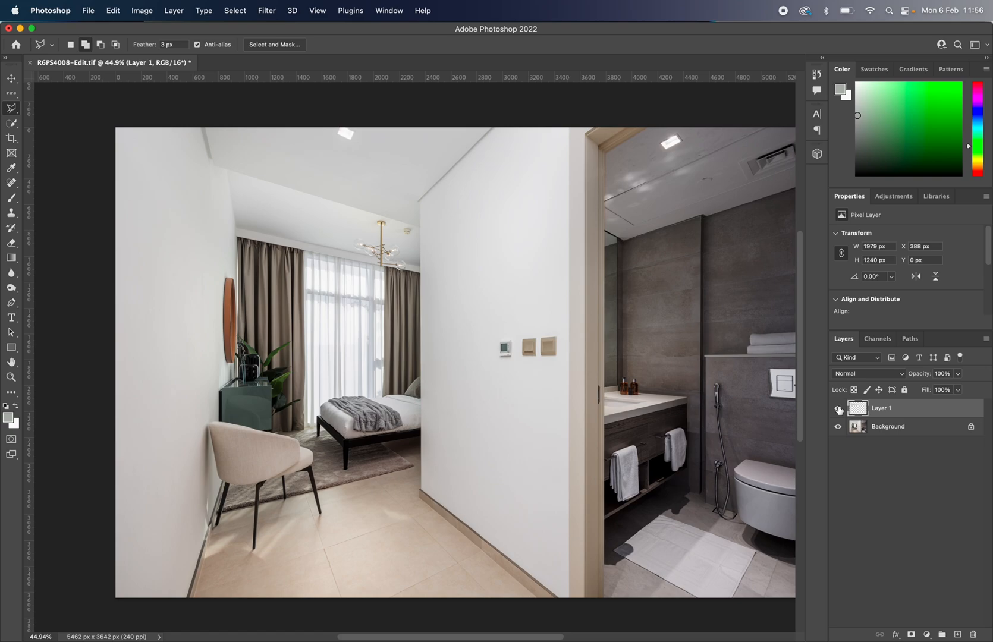
{"action": "left_click", "coordinate": [30, 62]}
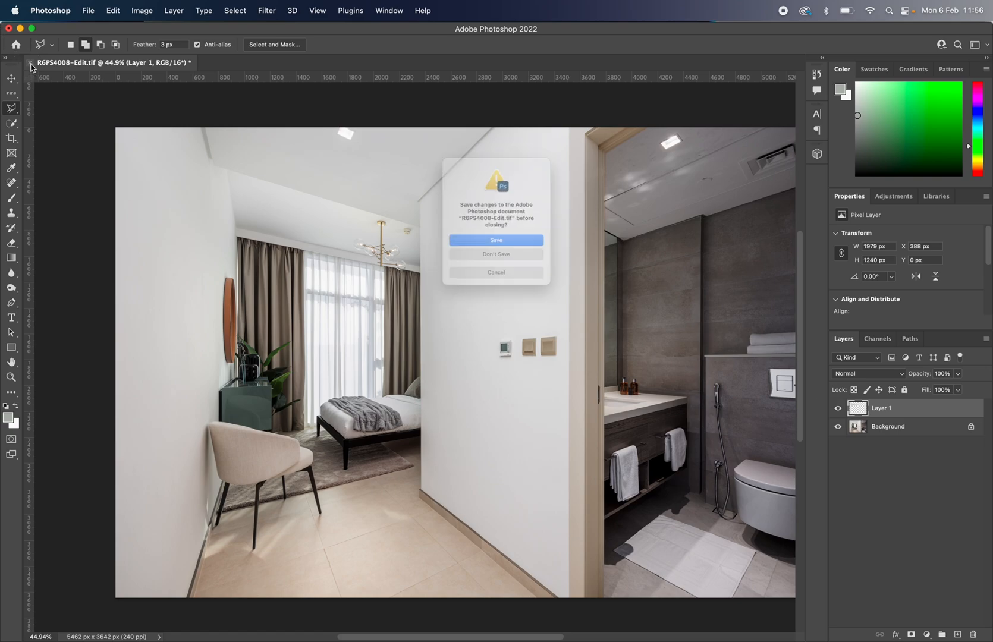
{"action": "left_click", "coordinate": [496, 254]}
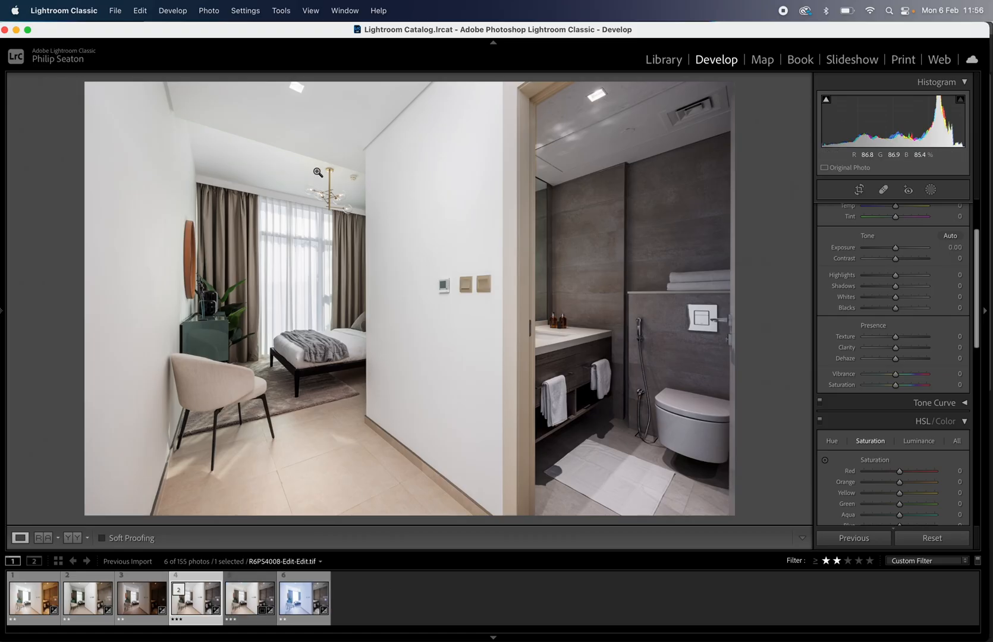